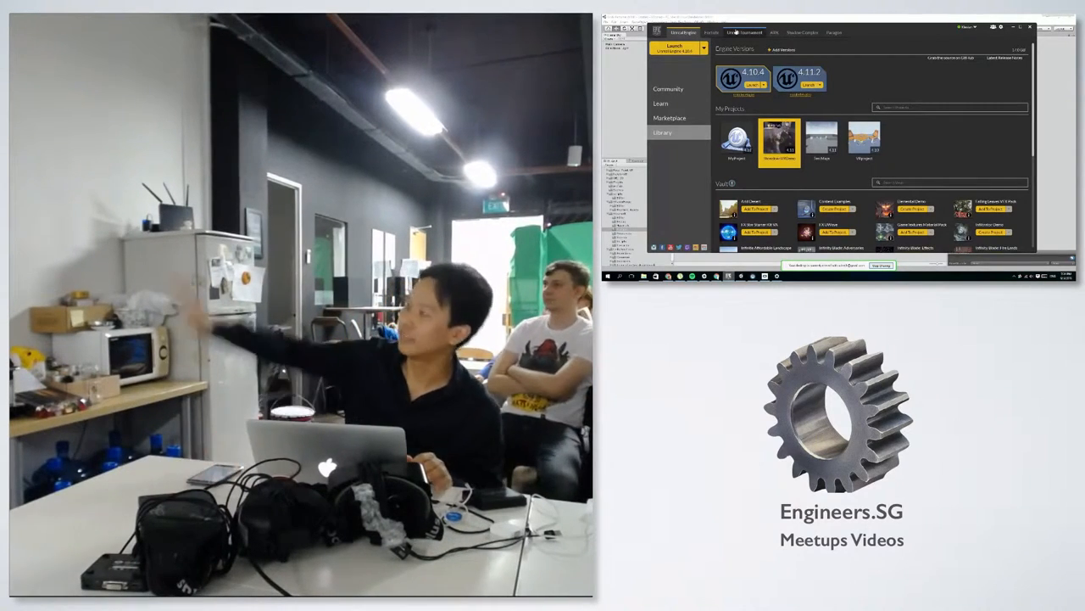
- Browse the Learn and Marketplace tabs, then launch Unreal Engine 4.10.4's Project Browser
click(660, 102)
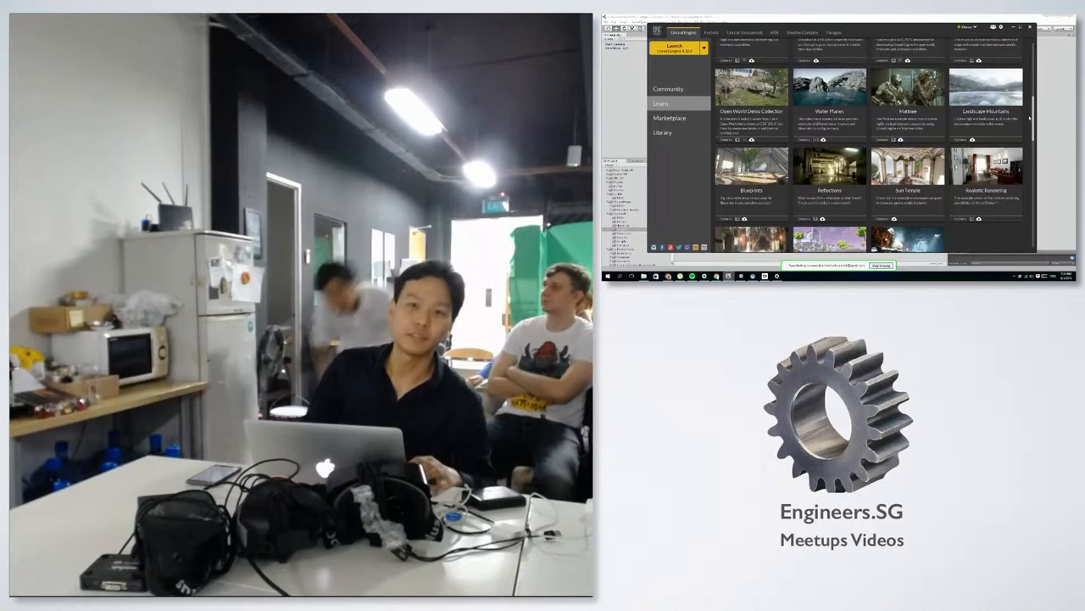
click(670, 117)
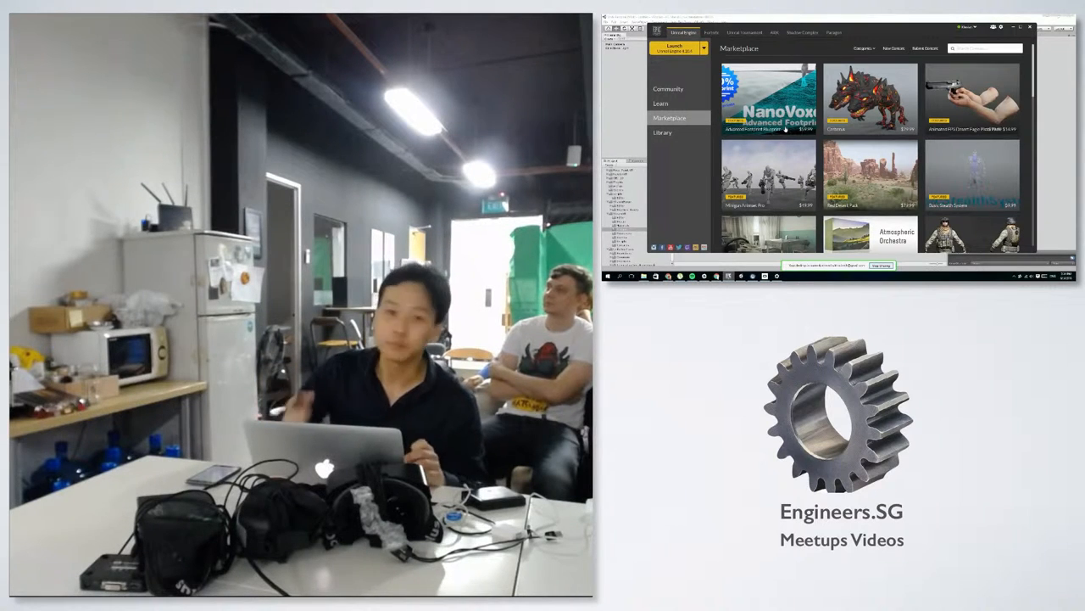
click(662, 133)
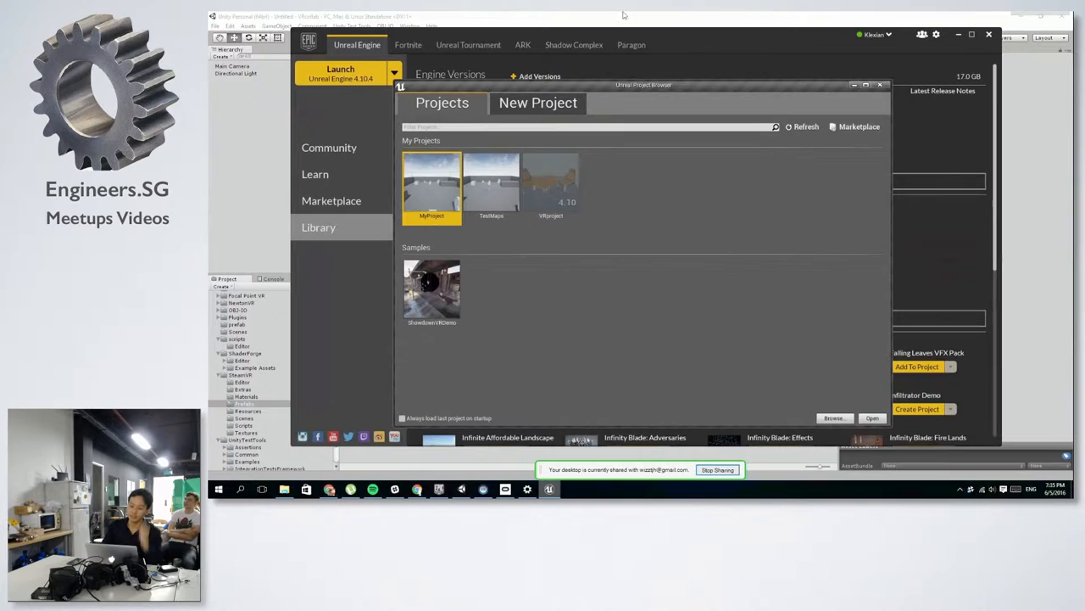
- Create a new project from the First Person Blueprint template
click(537, 102)
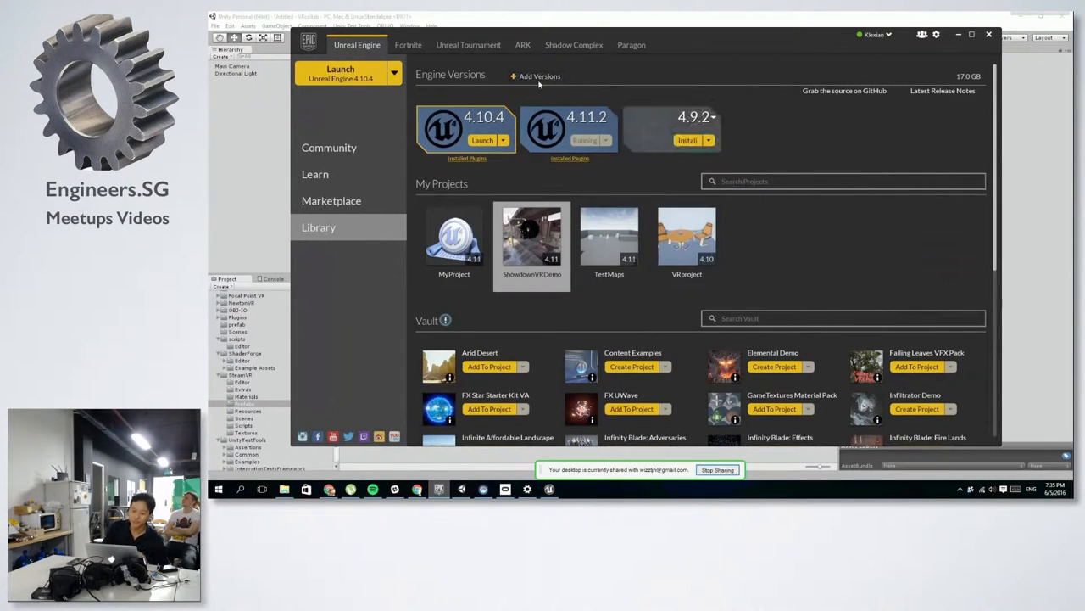
click(714, 117)
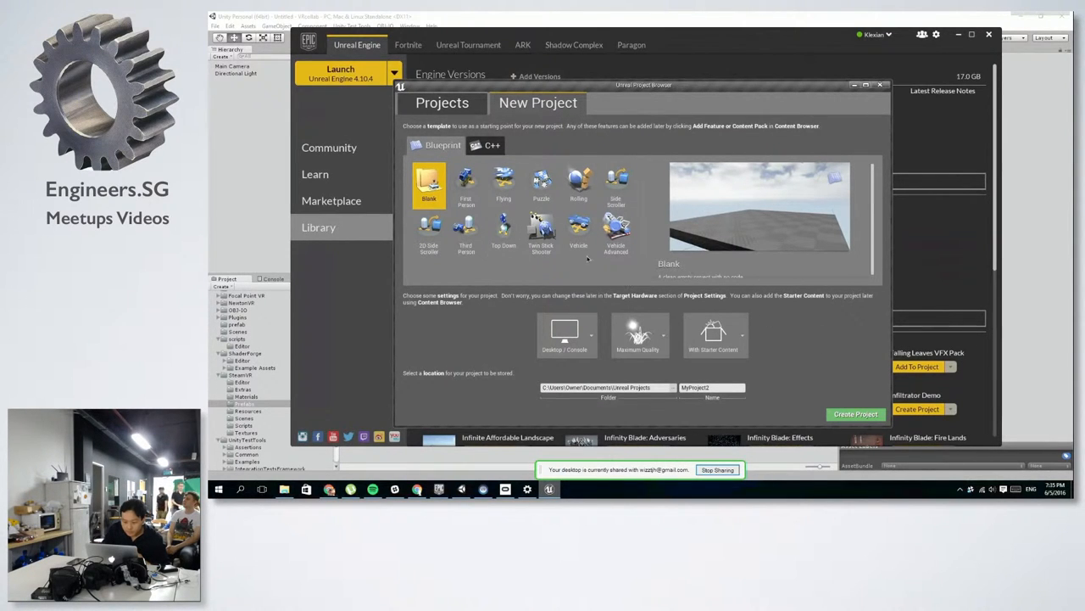
click(466, 182)
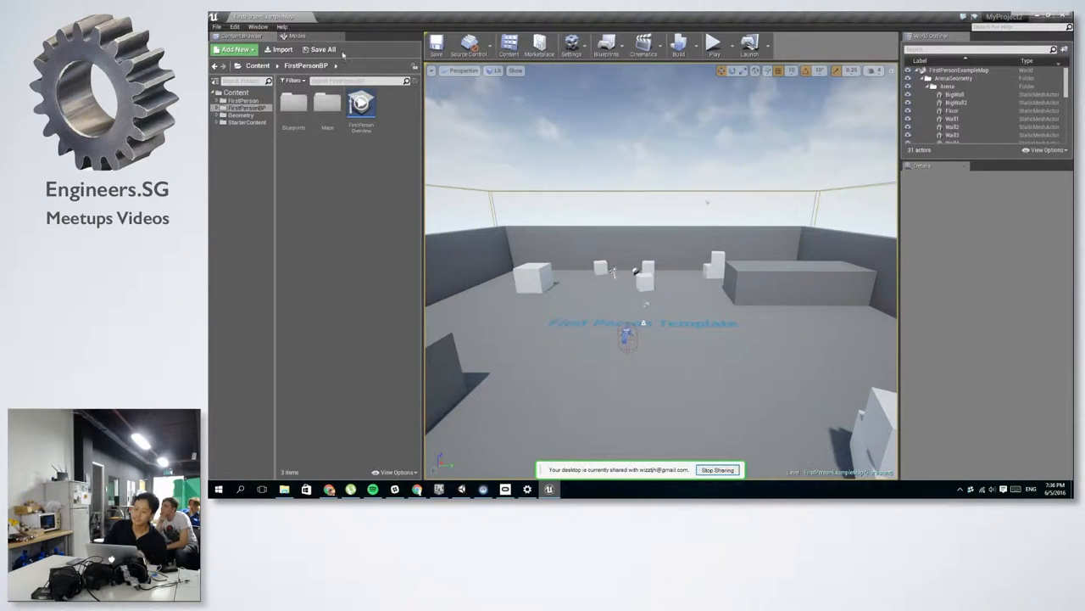
click(494, 70)
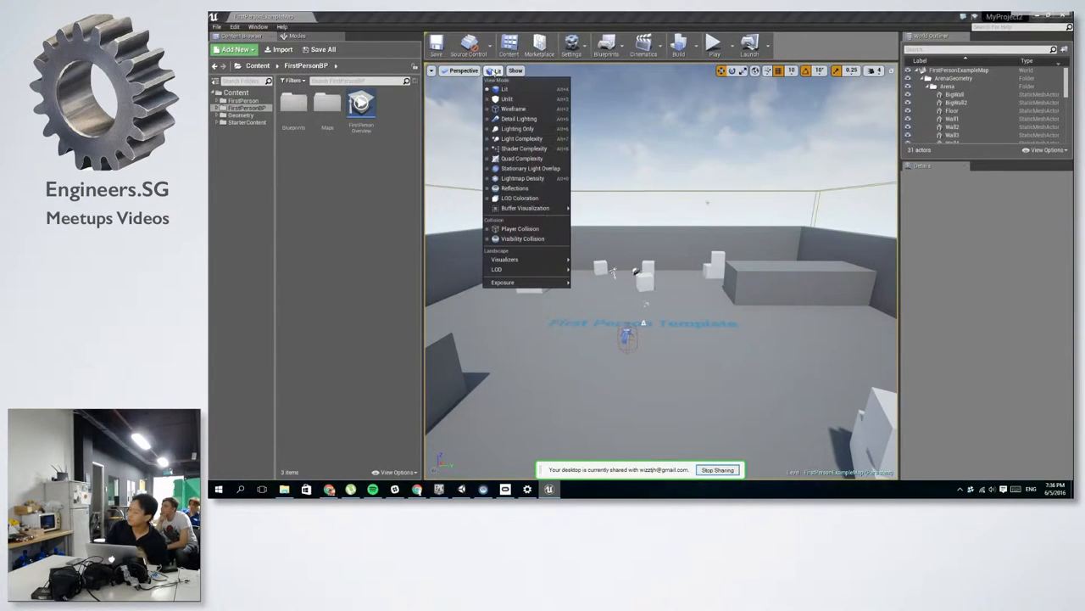
click(507, 99)
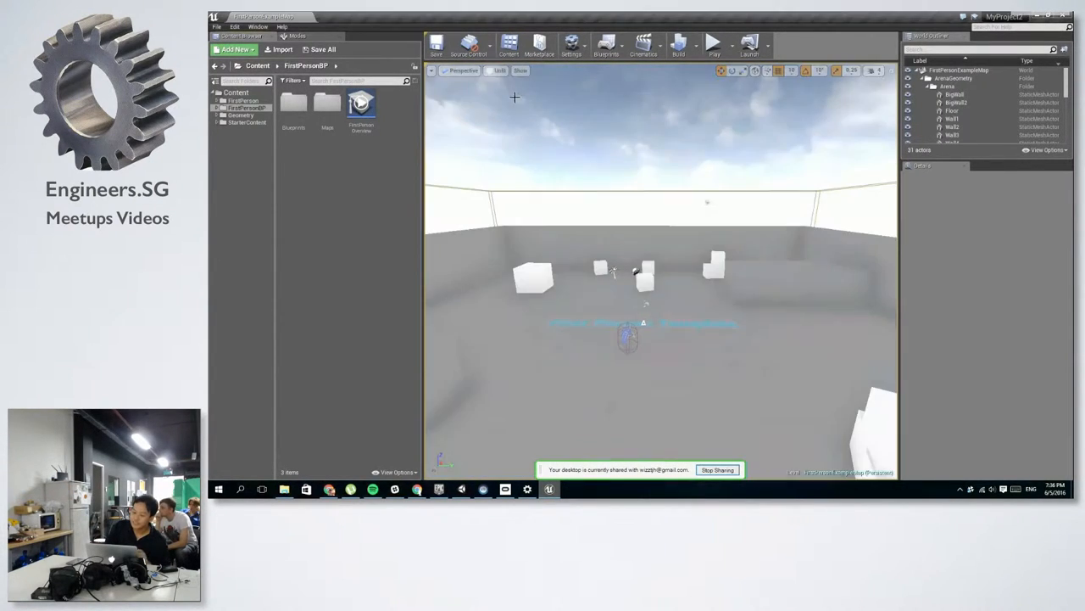
click(506, 71)
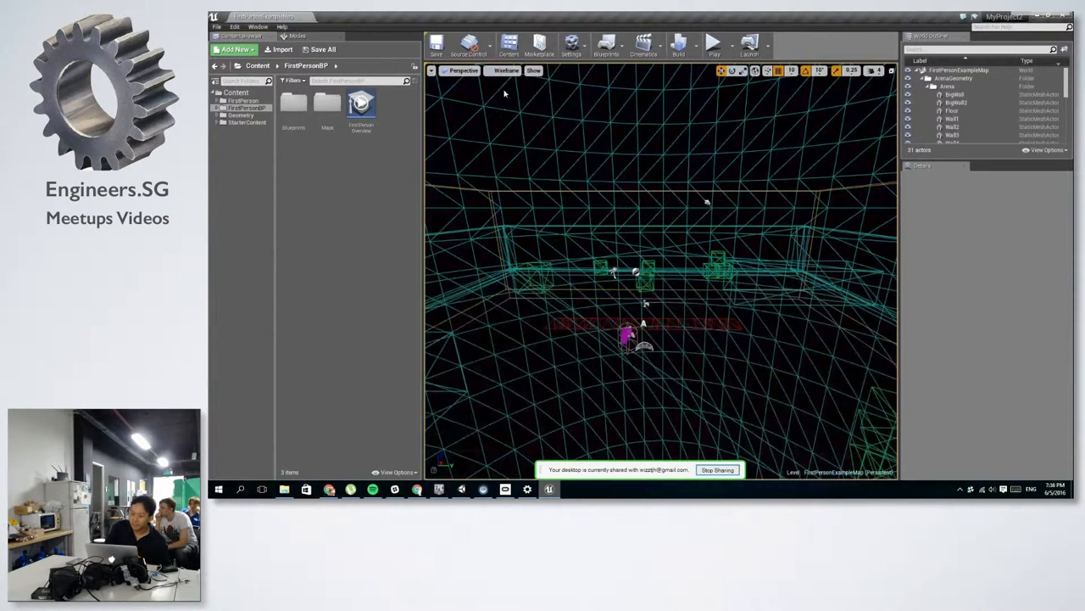
click(507, 70)
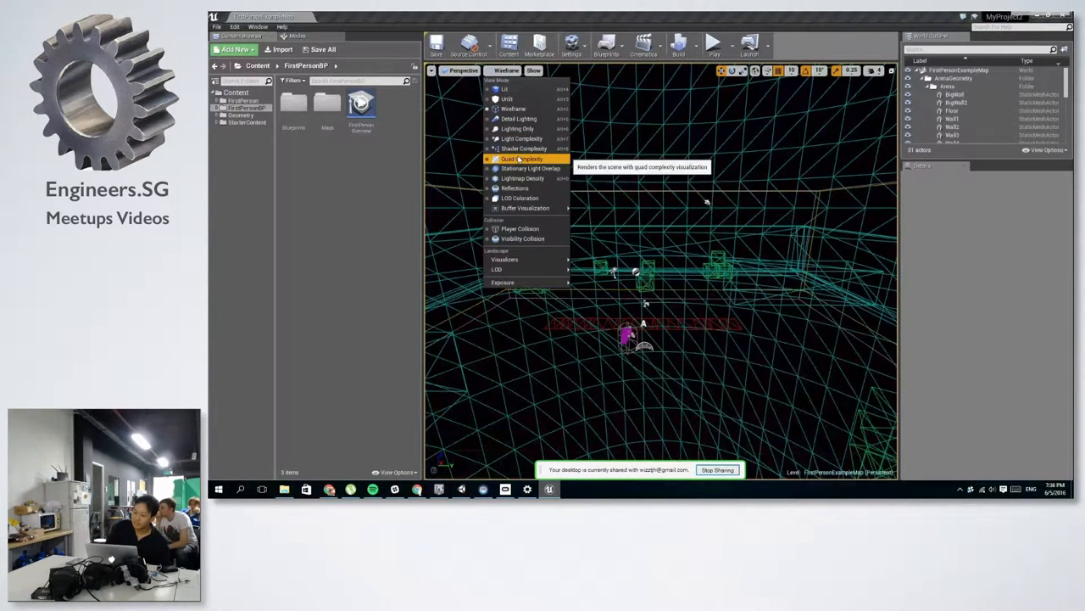
click(523, 149)
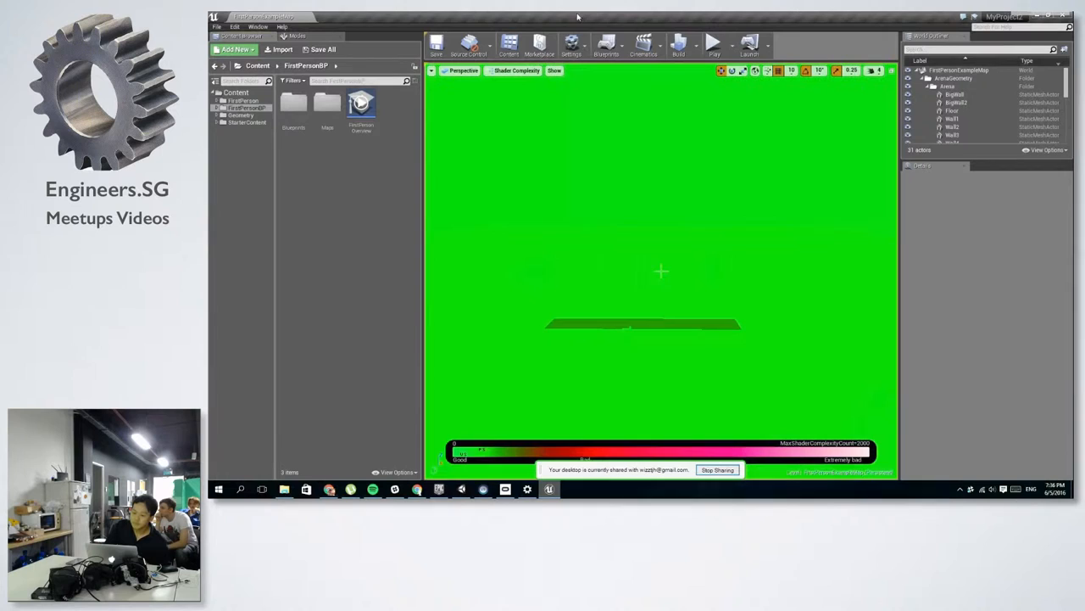
click(516, 71)
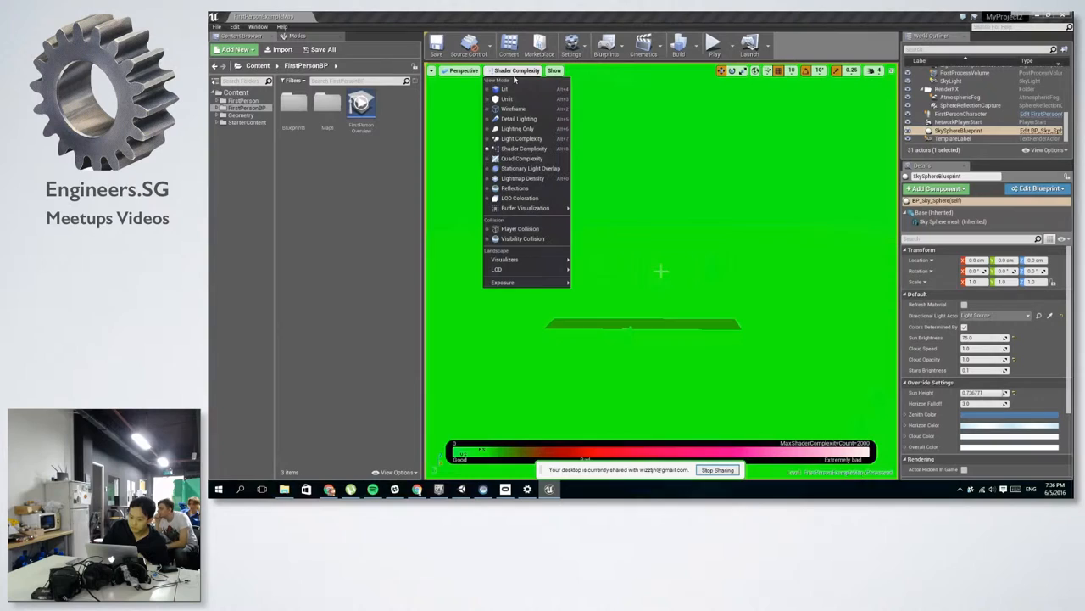
mouse_move(506, 89)
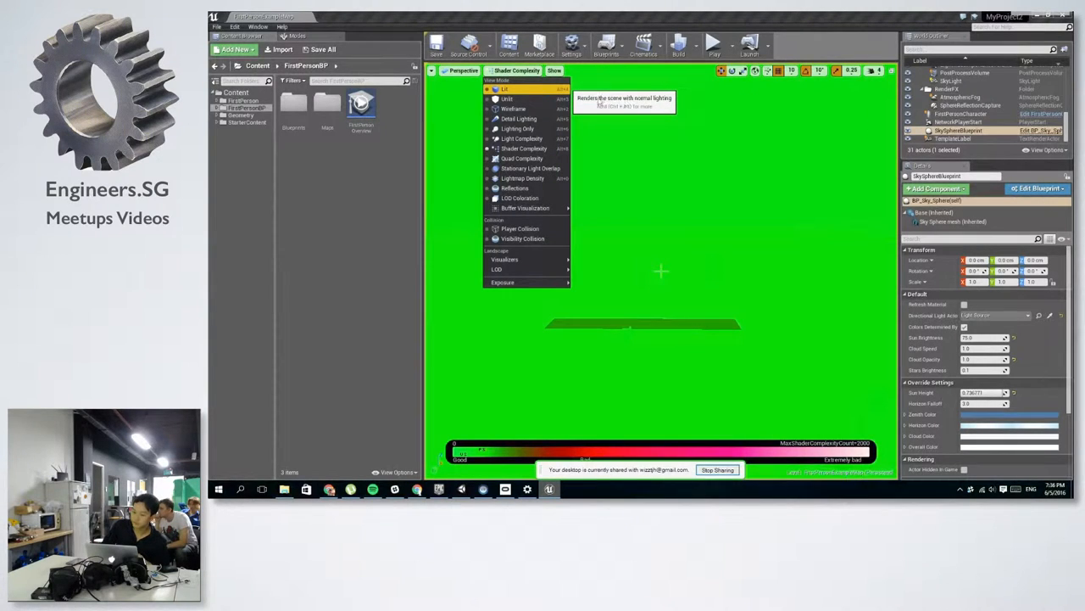
mouse_move(525, 168)
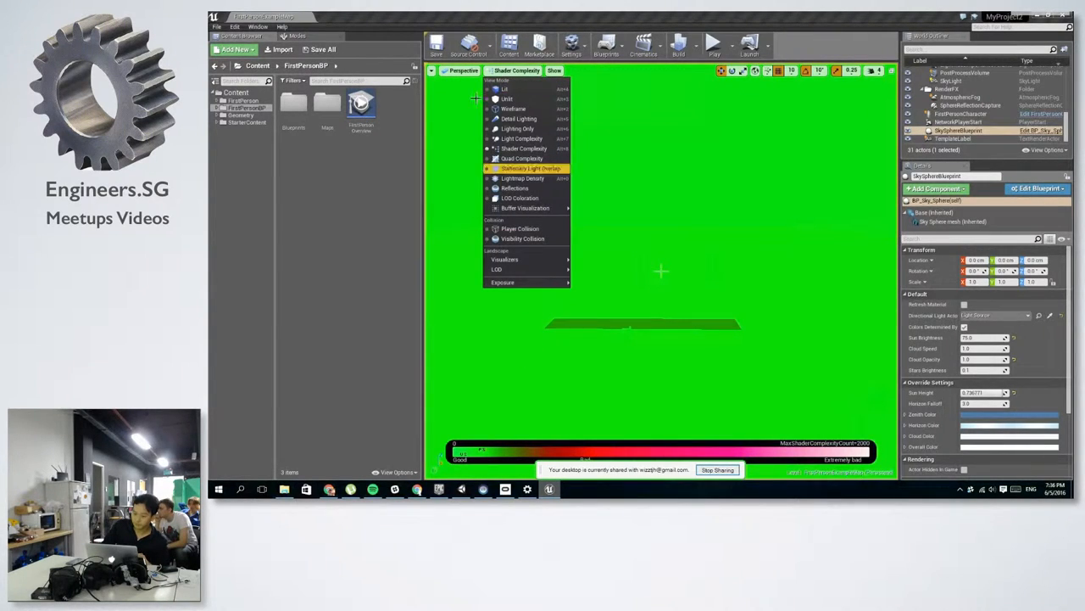
mouse_move(506, 89)
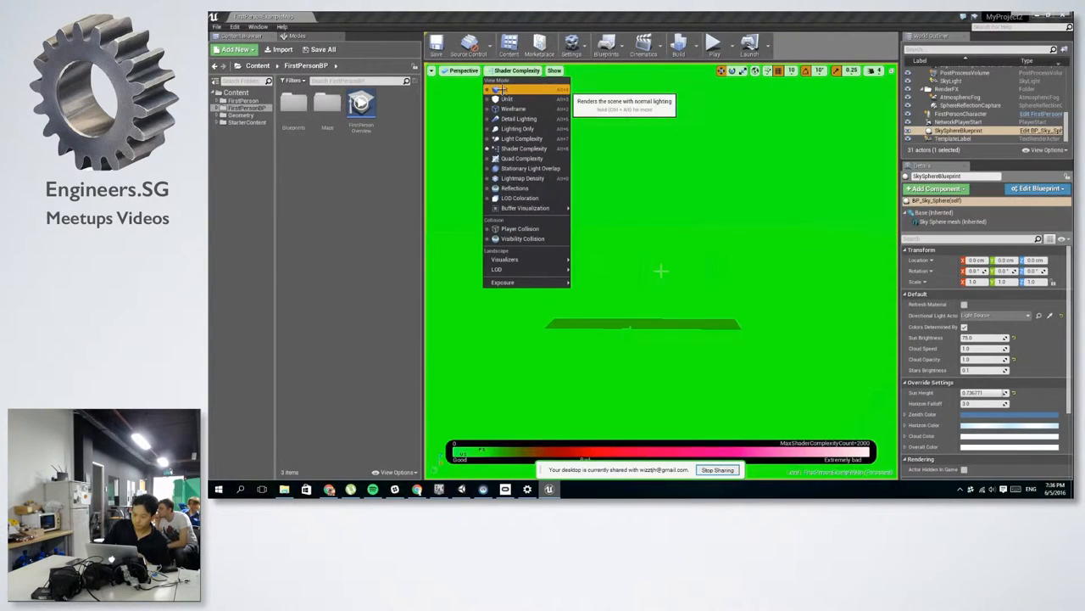
click(507, 100)
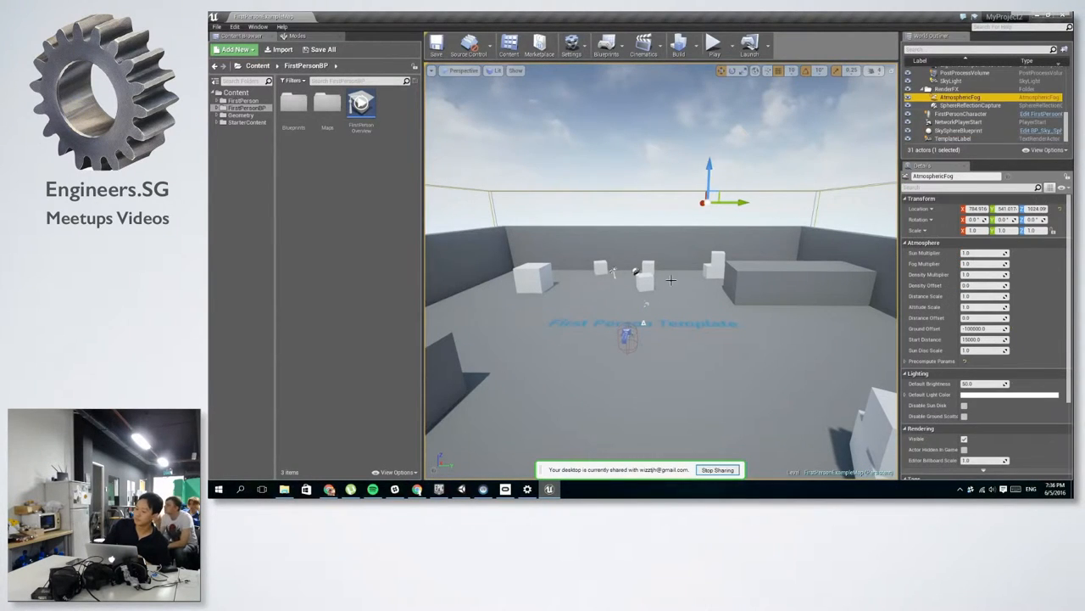
- Select a cube in the level and bring up Project Settings from the Edit menu
click(716, 267)
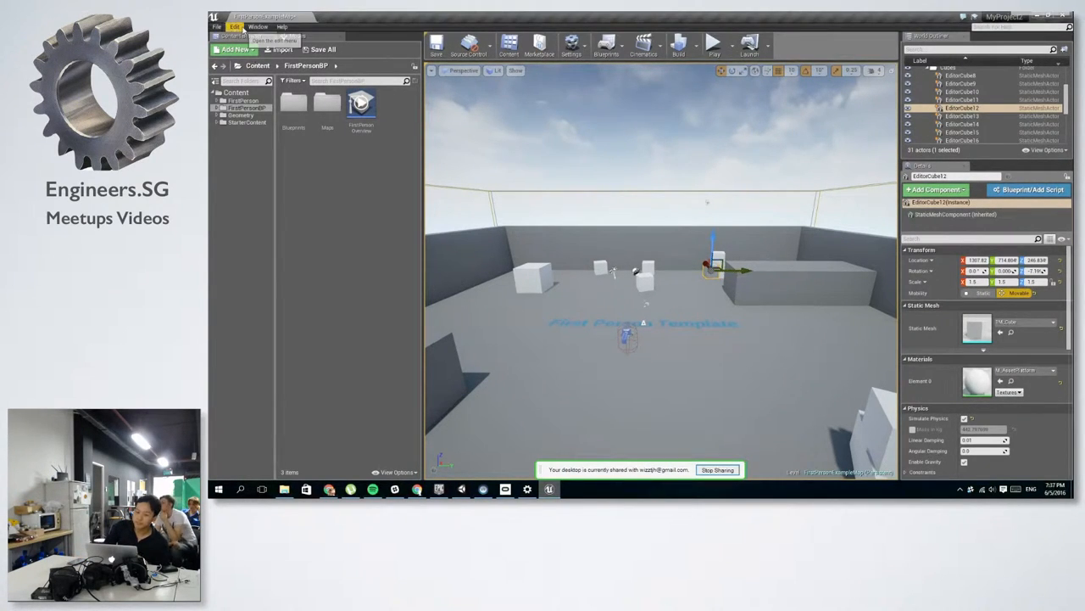
click(235, 27)
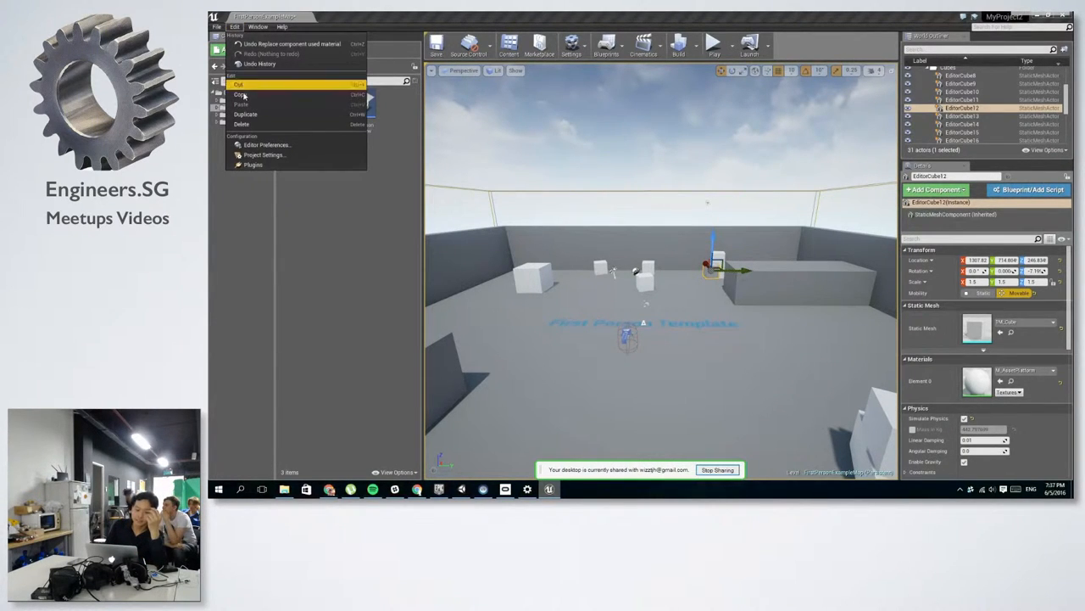
click(265, 155)
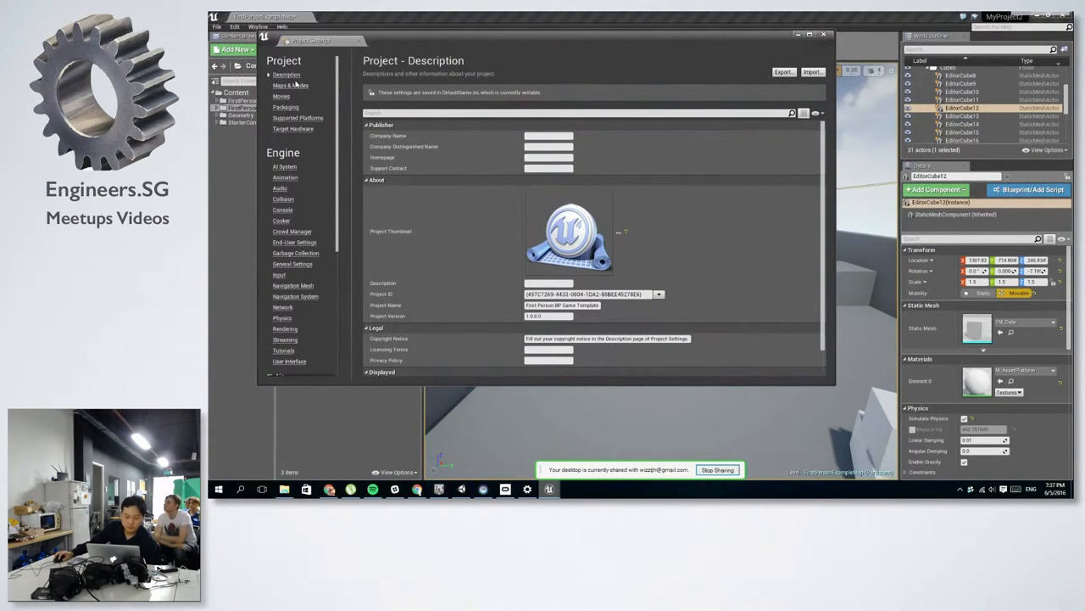
- Browse Maps & Modes and the expanded Input action and axis mappings, ending on Rendering
click(291, 85)
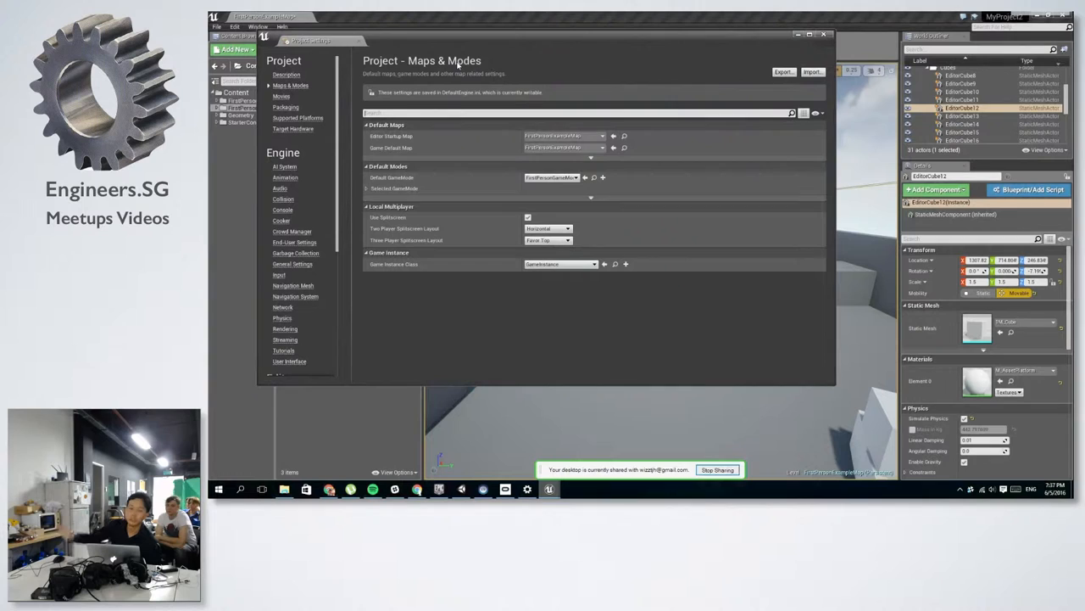
mouse_move(471, 294)
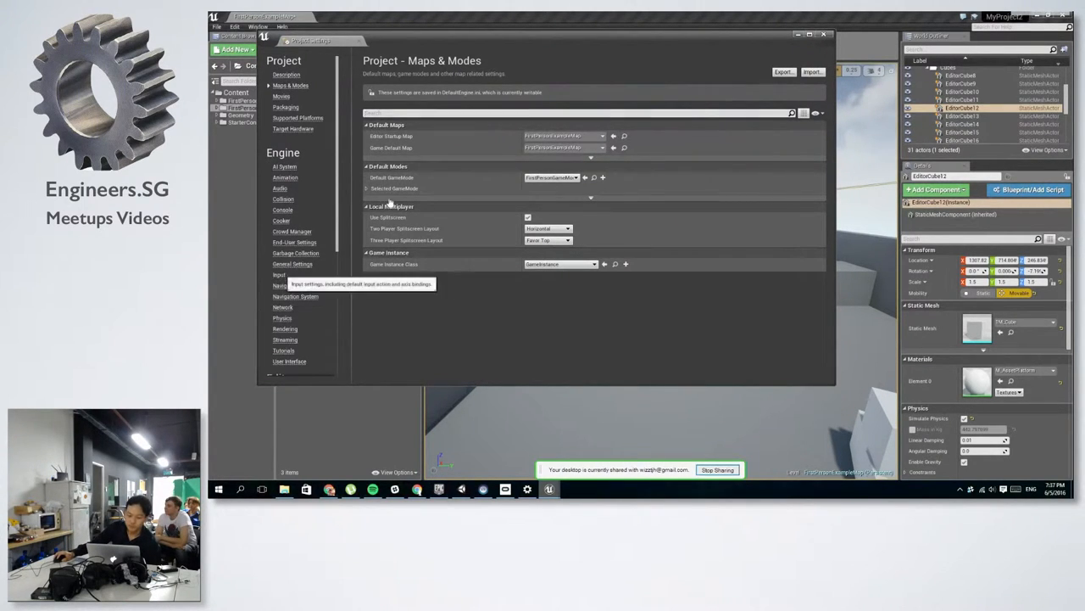
click(280, 275)
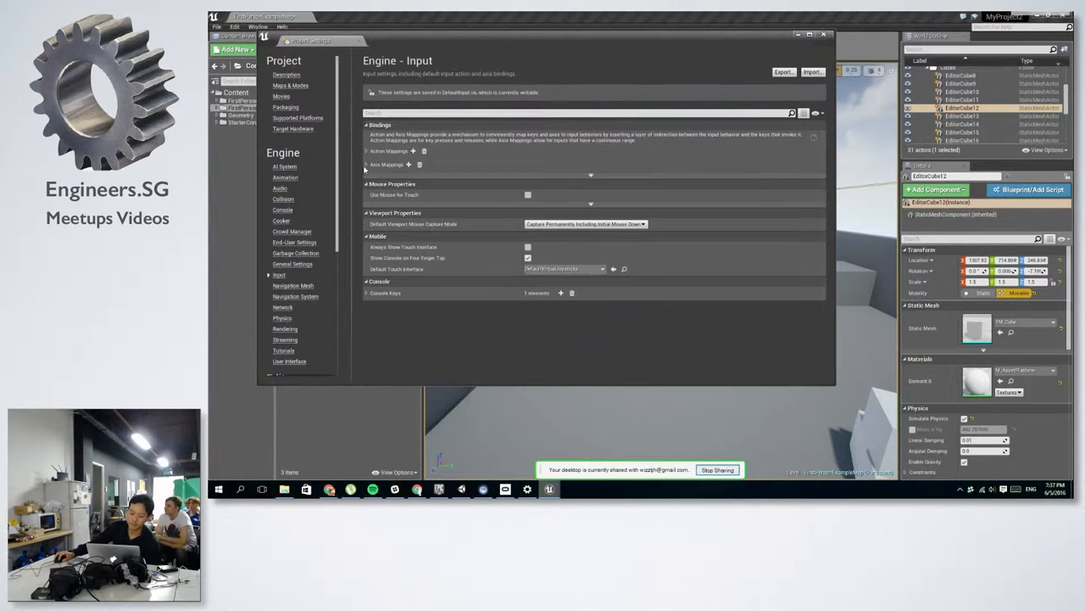
click(367, 151)
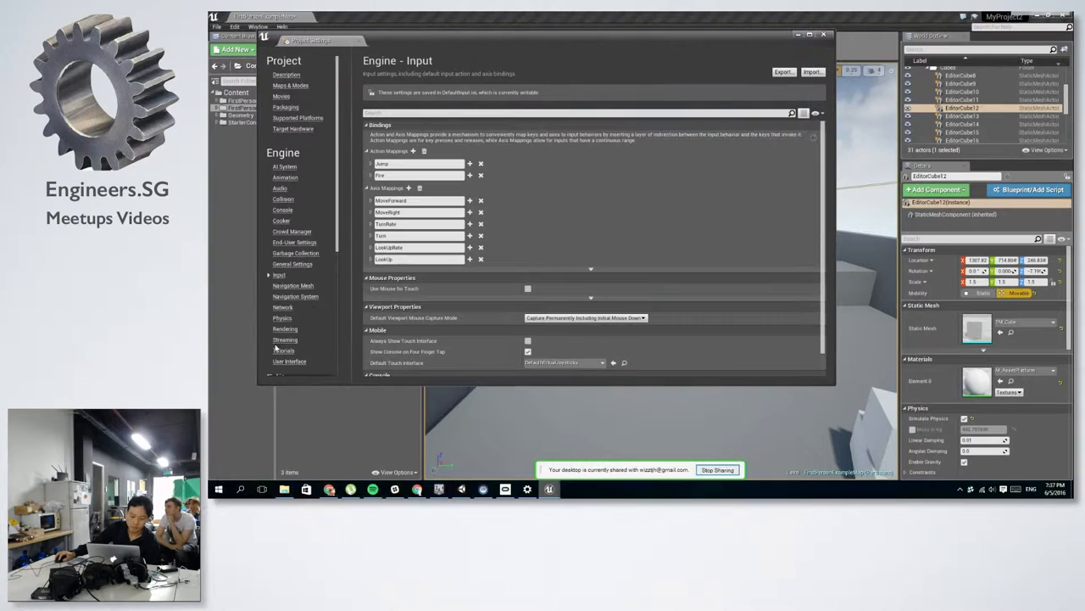
click(285, 329)
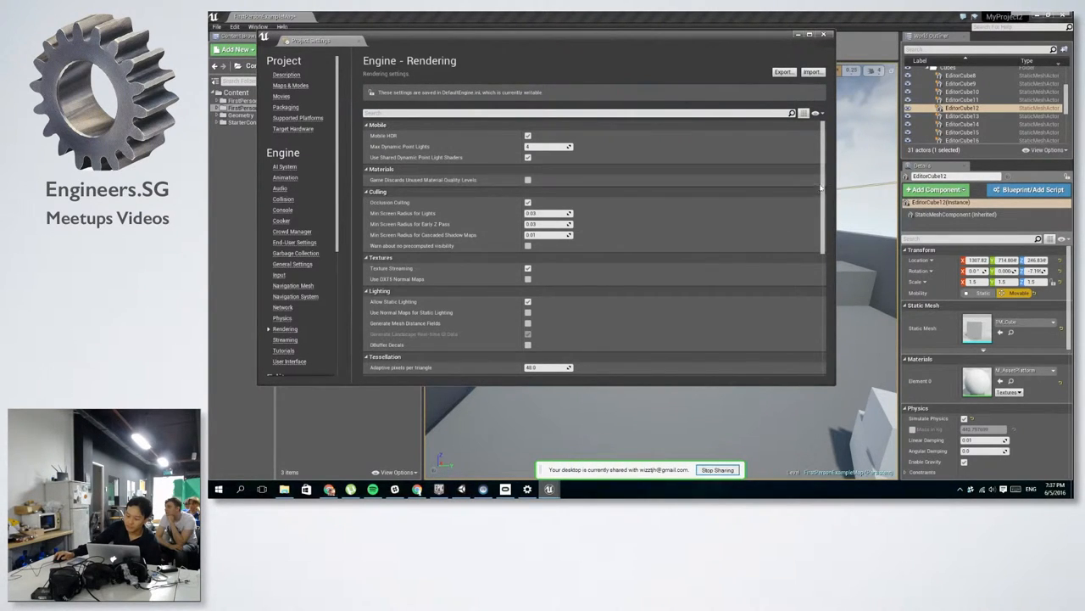
- Enable Instanced Stereo in Rendering's VR section, recheck Input, and close Project Settings
scroll(down, 3)
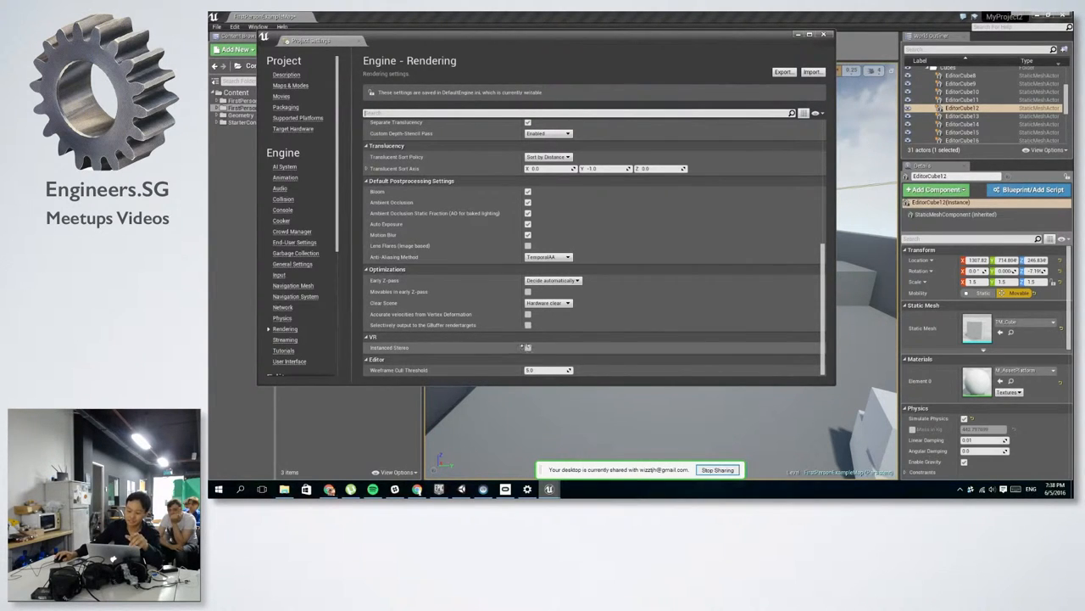
click(528, 348)
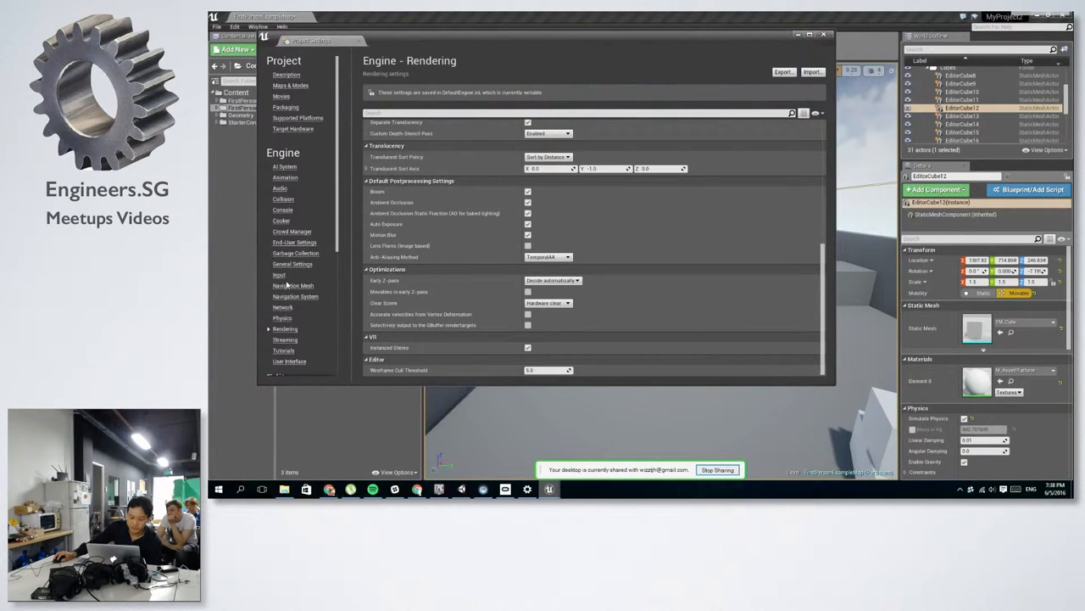
click(279, 274)
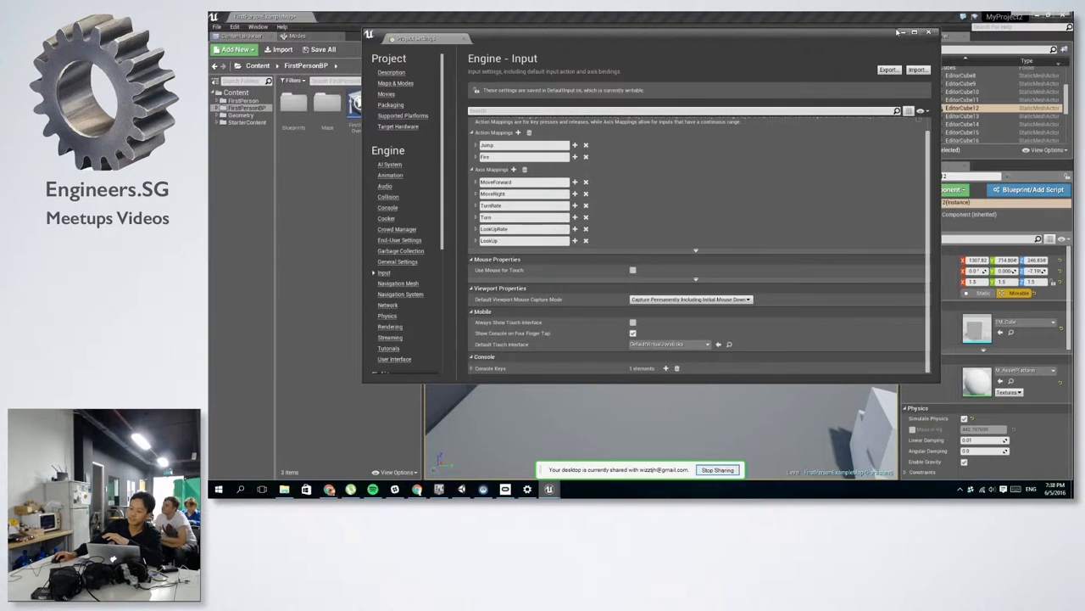
click(929, 33)
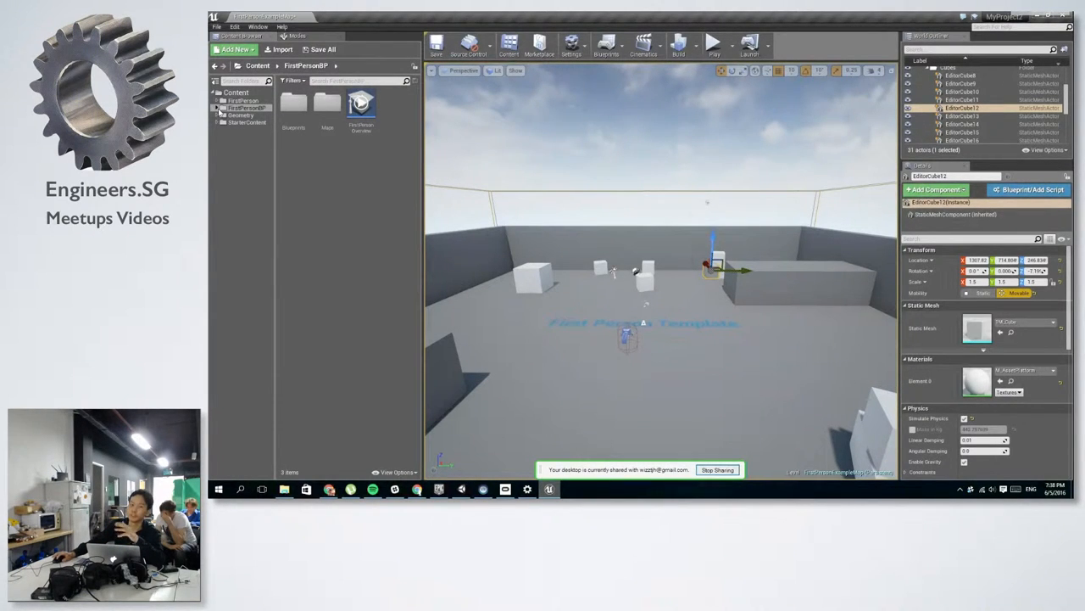
click(246, 108)
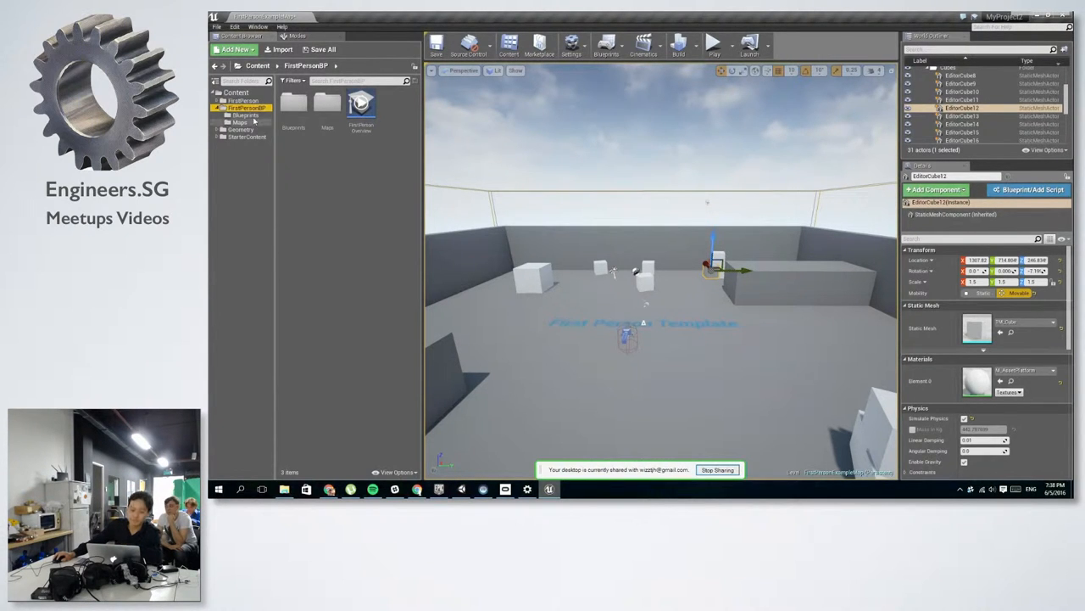
- Open the FirstPersonCharacter blueprint and add a Spawn Emitter at Location node from Pressed
click(245, 114)
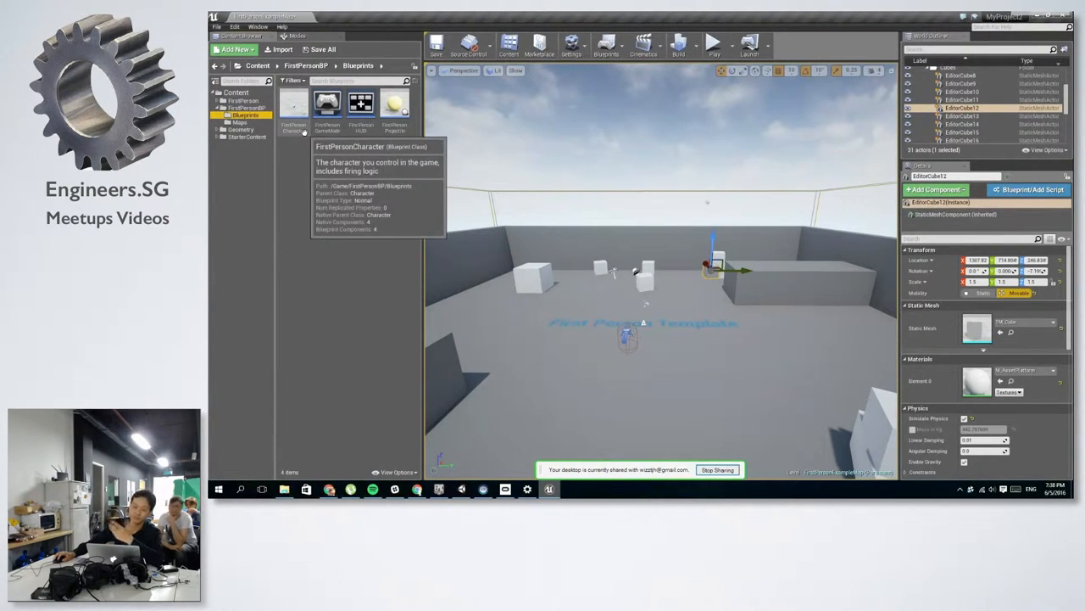
double_click(293, 106)
text(SPAWN)
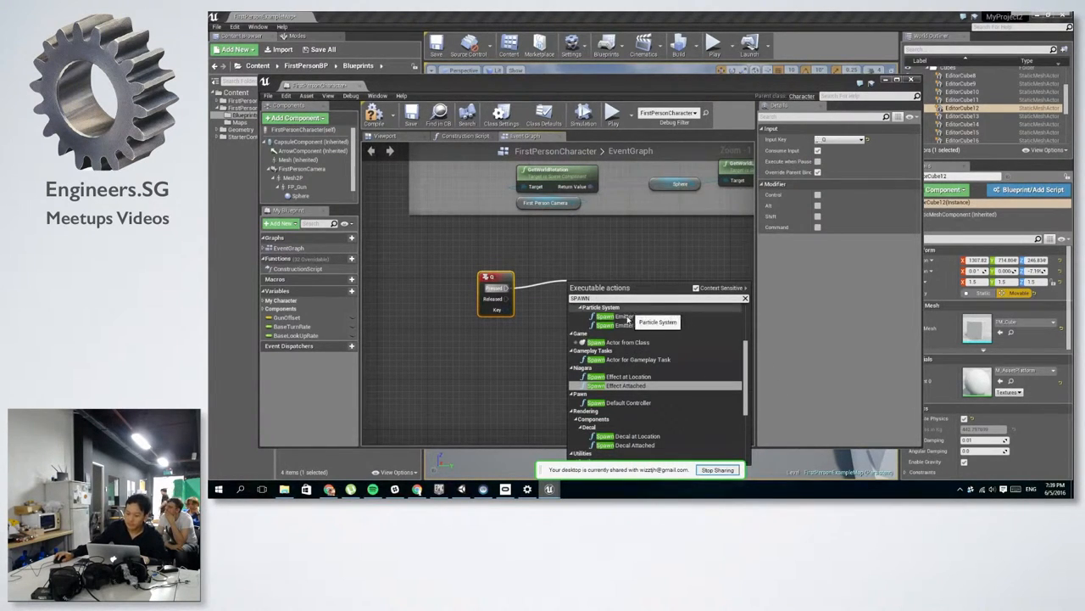
click(630, 376)
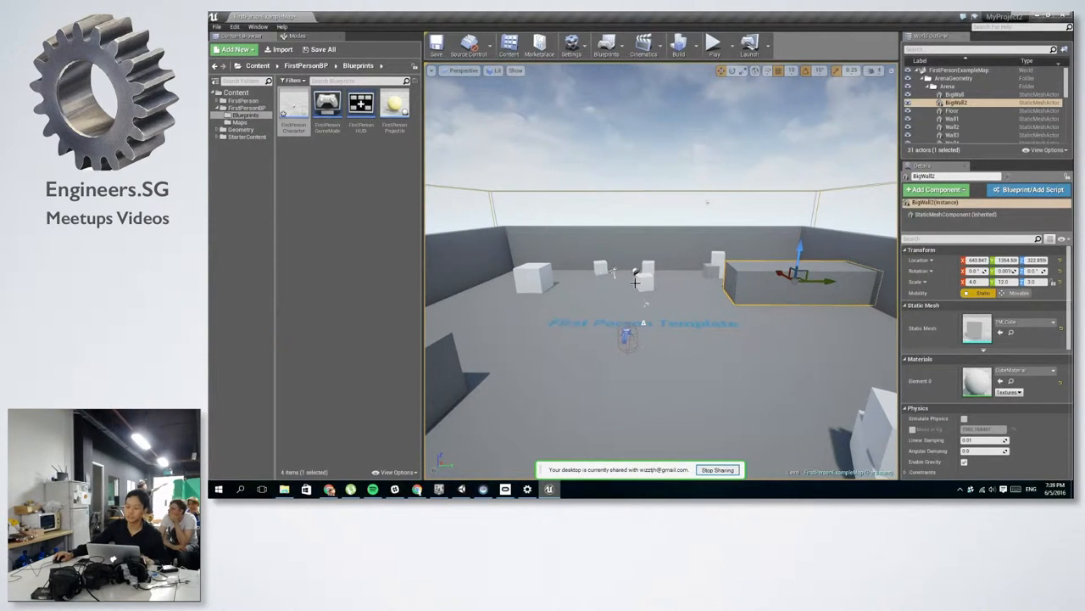
- Select two cubes and start a new level, raising the FirstPersonExampleMap save prompt
click(647, 276)
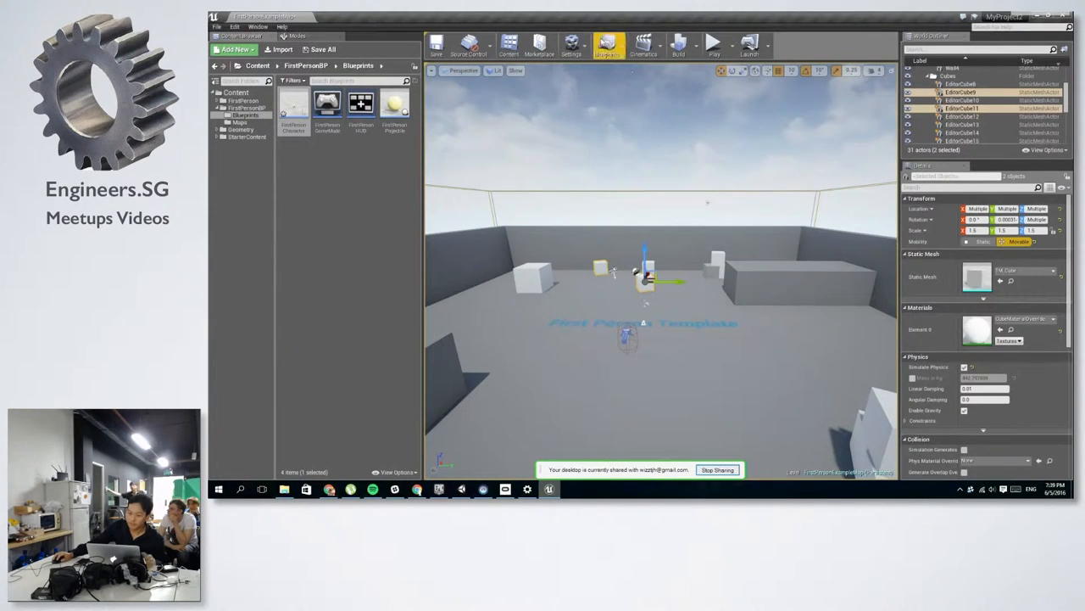
click(608, 43)
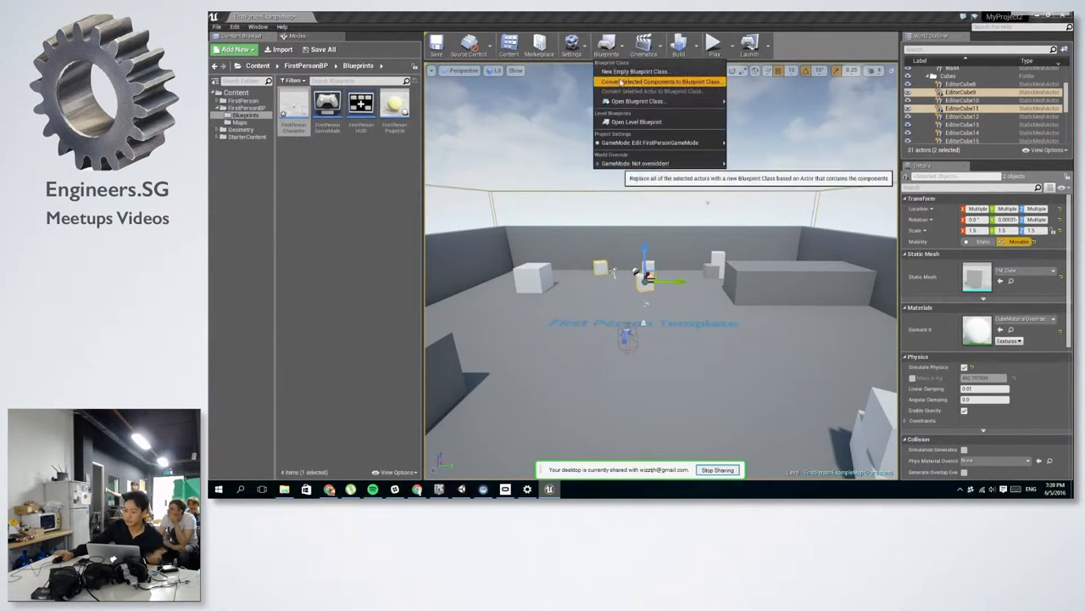
click(661, 81)
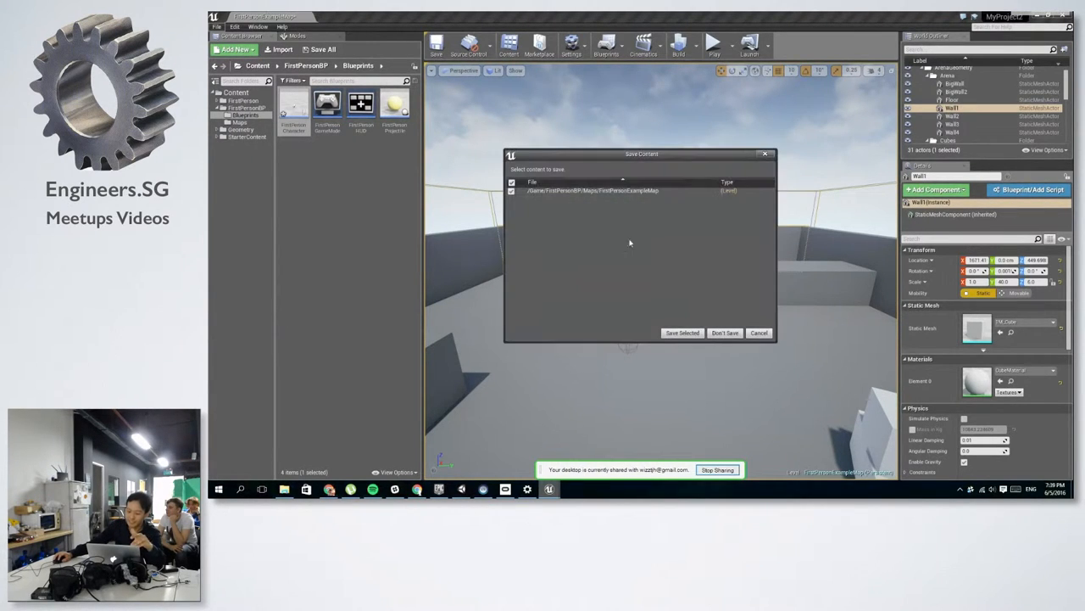
- Discard example map changes, start a Default level, and inspect its fog, light and sky actors
click(725, 332)
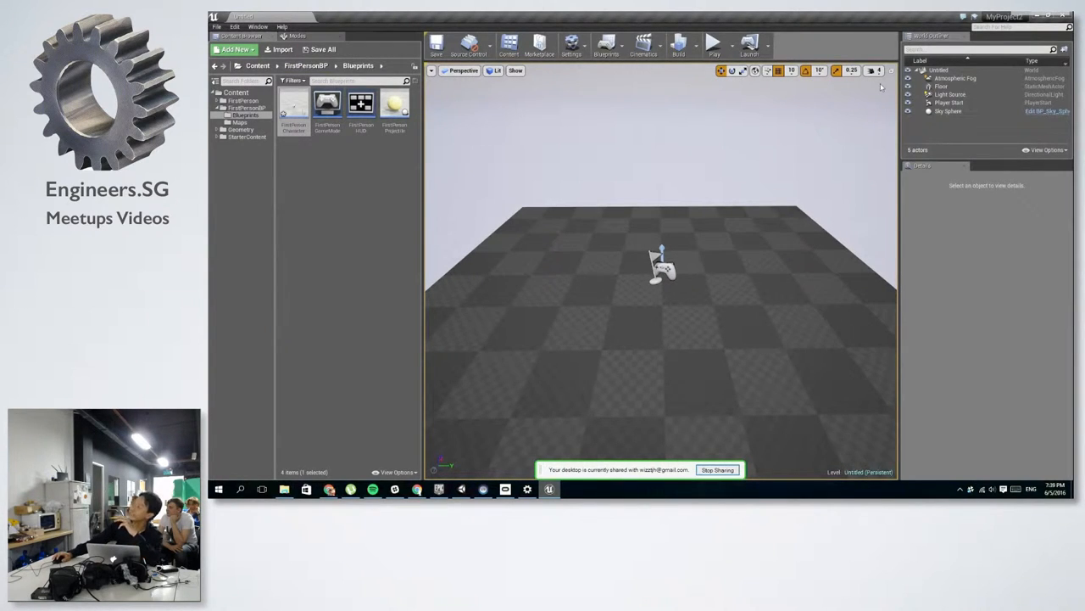
click(955, 78)
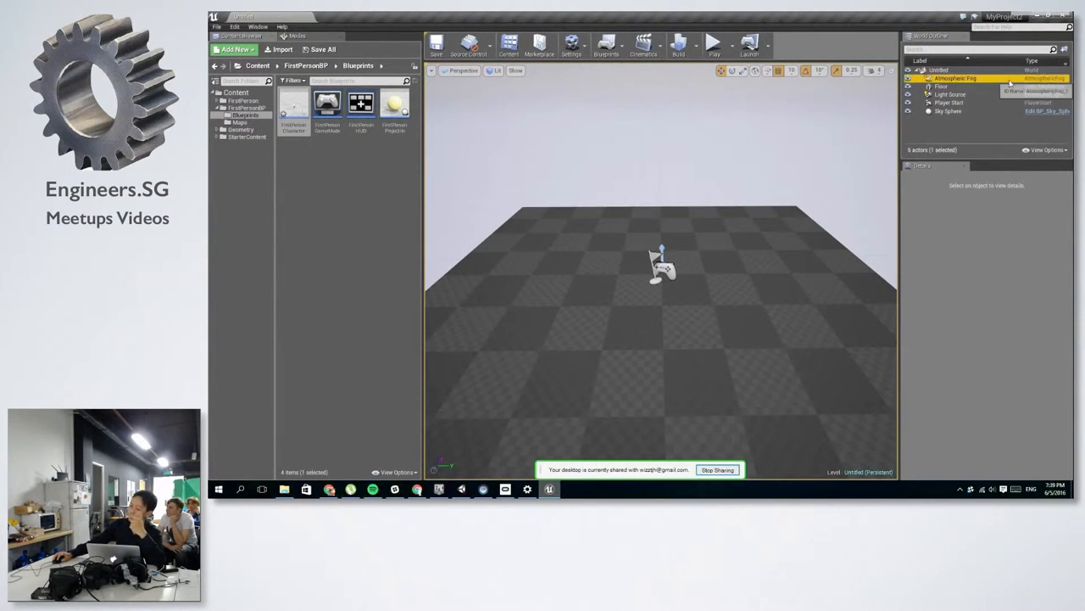
click(956, 78)
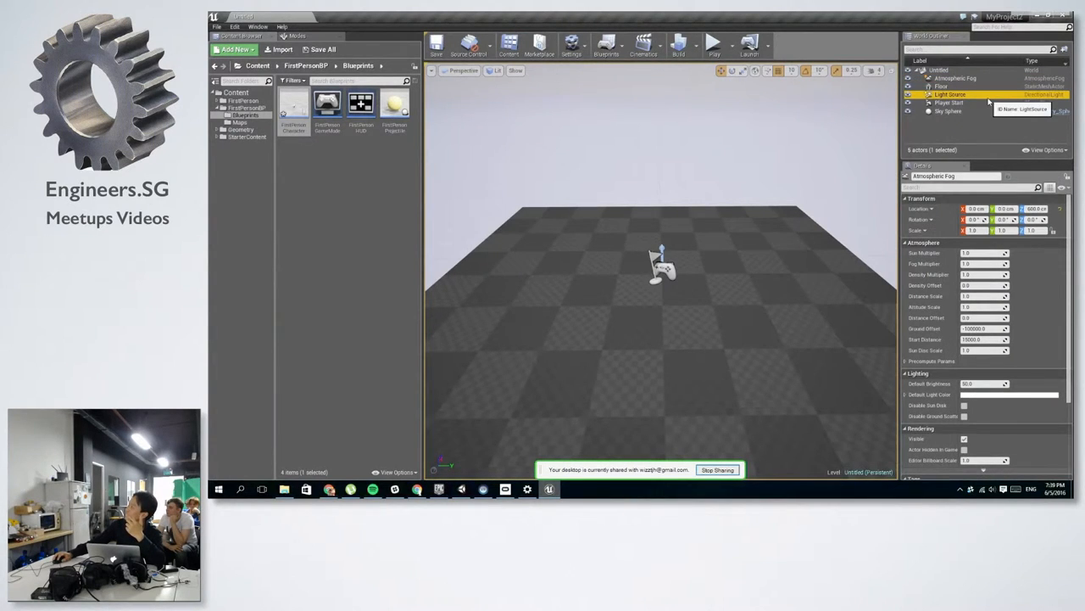
click(948, 110)
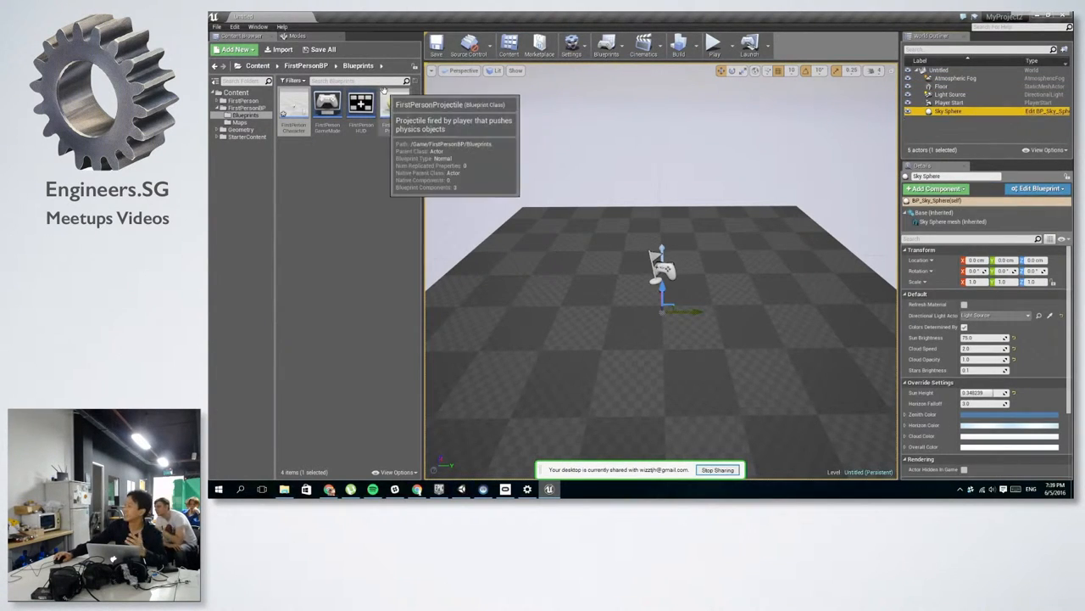
click(295, 36)
text(EX)
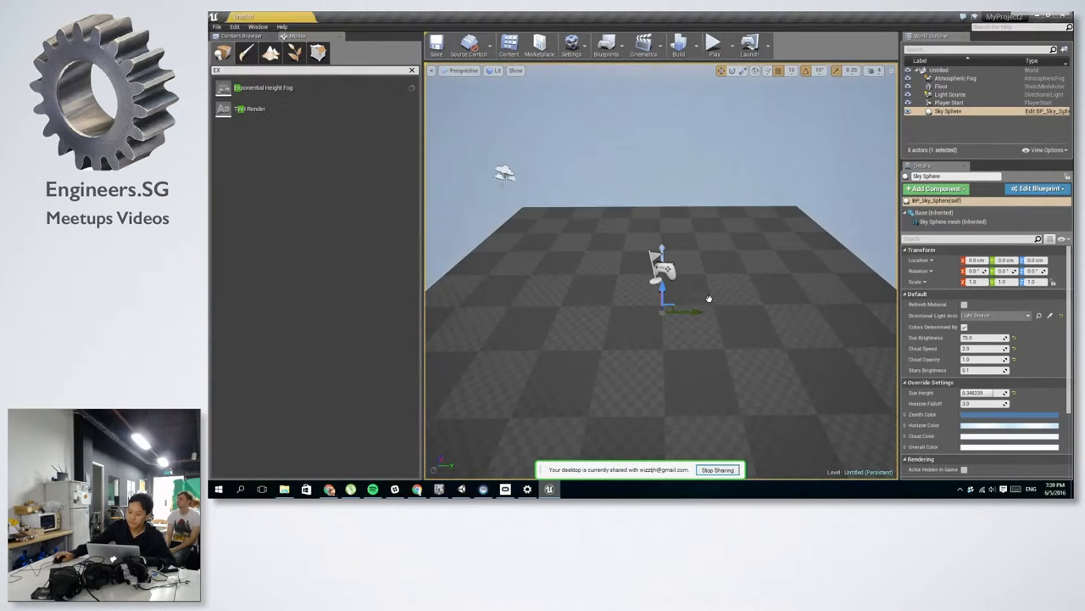
- Place Exponential Height Fog and a Post Process Volume, then expand Ambient Occlusion in Details
click(961, 86)
text(POST)
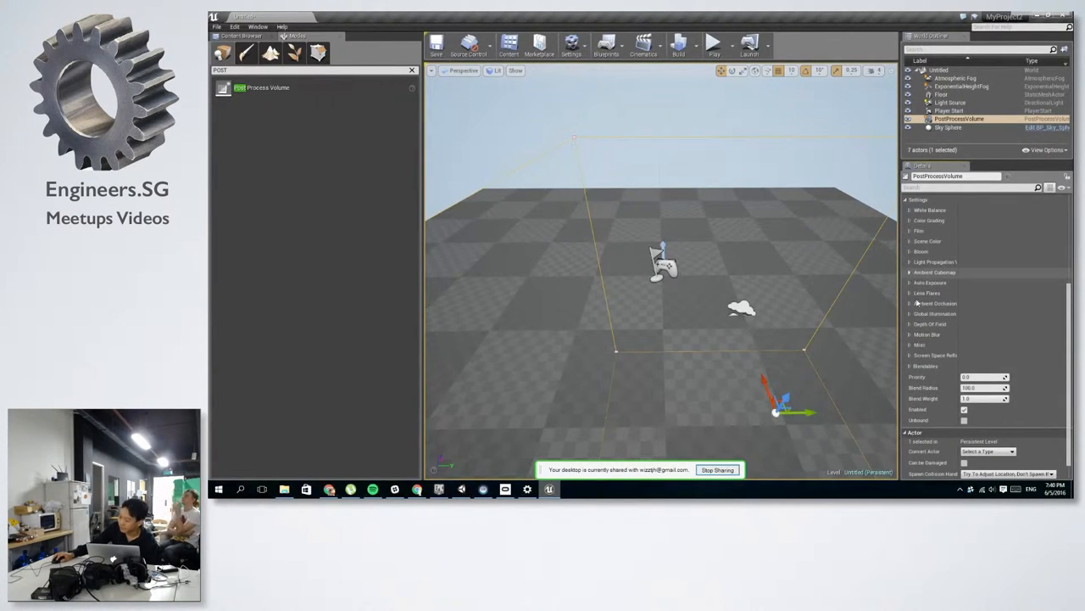
click(910, 324)
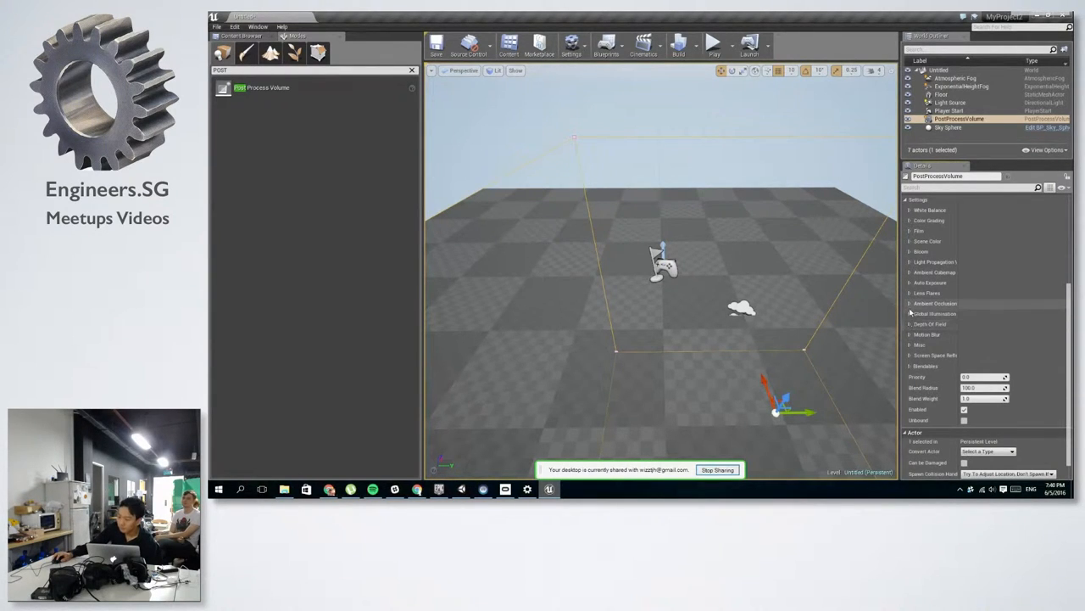
click(936, 303)
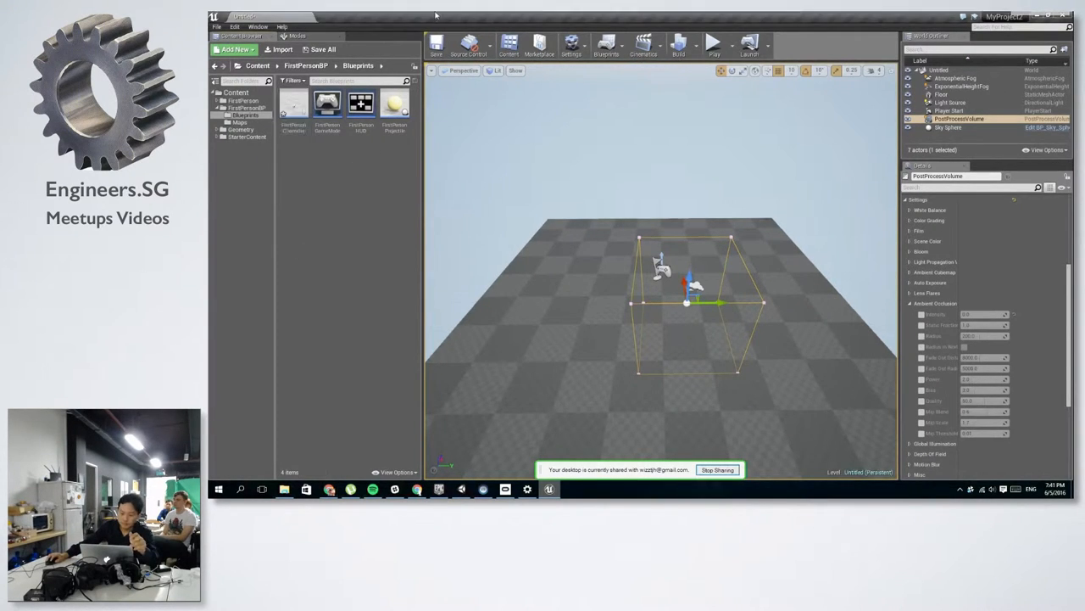
mouse_move(684, 206)
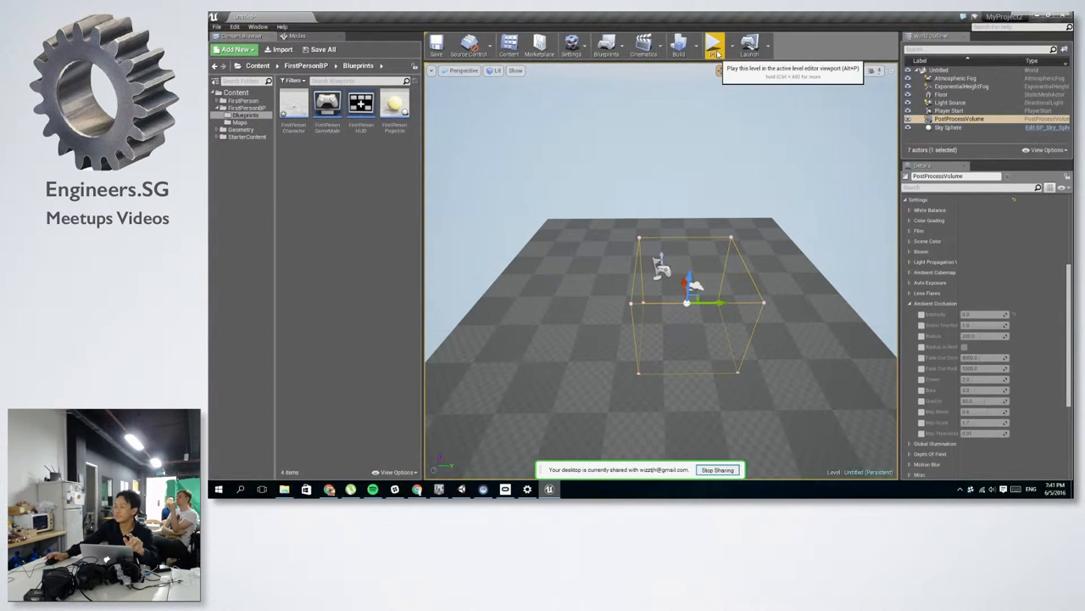
- Play the level, inspect the GPU Visualizer's expanded Scene pass timings, then close it
click(714, 42)
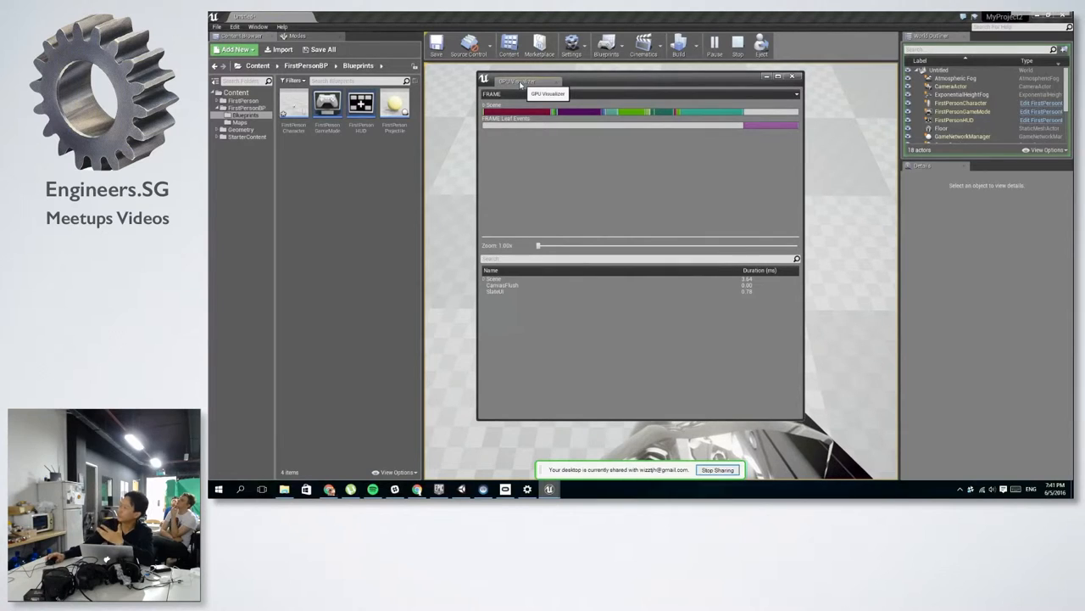
click(485, 278)
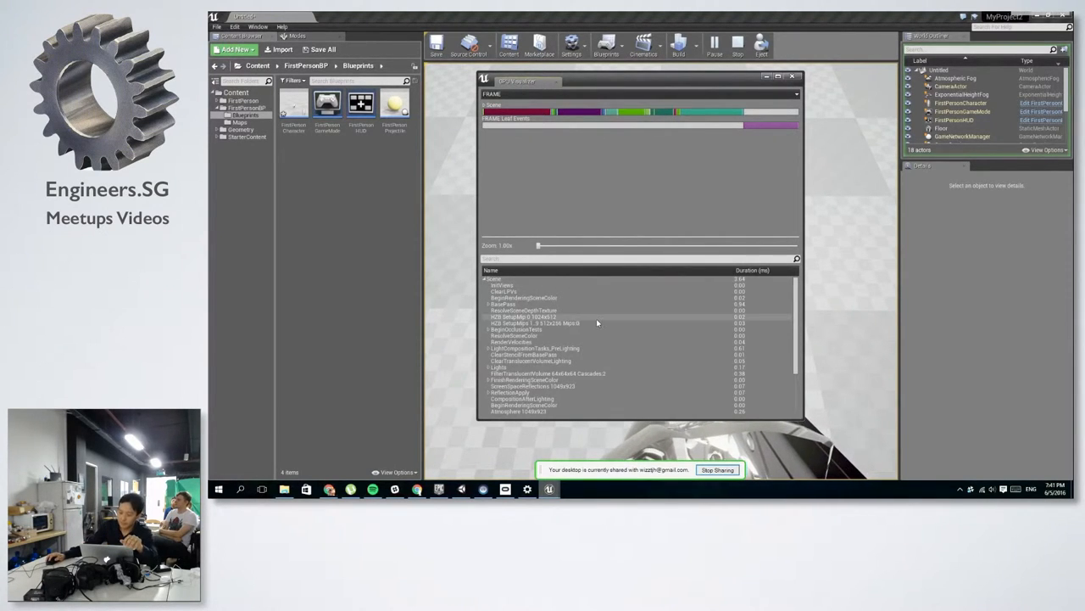
scroll(down, 3)
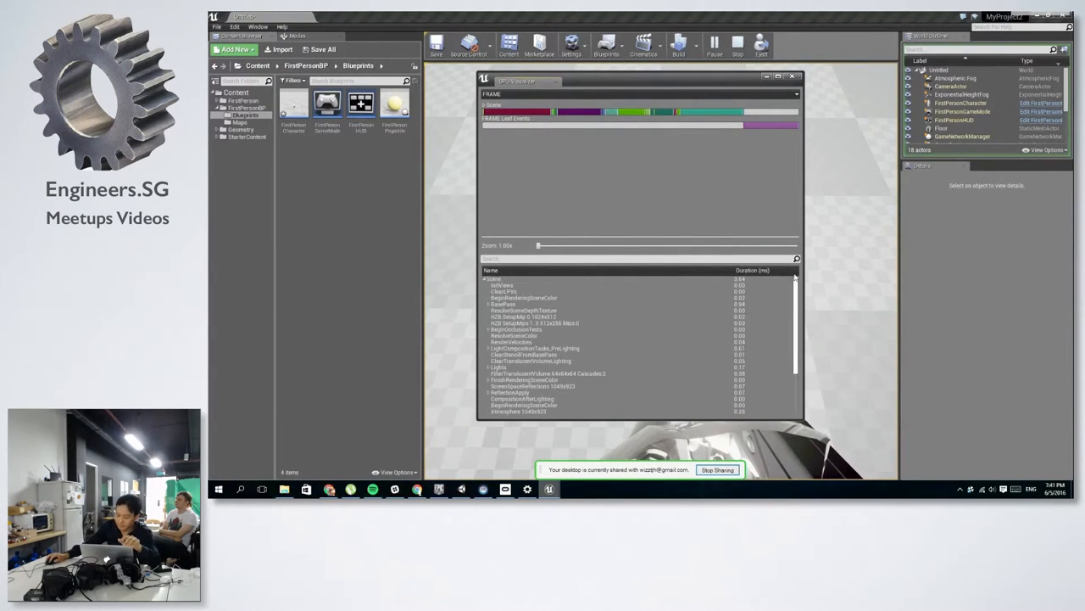
click(551, 311)
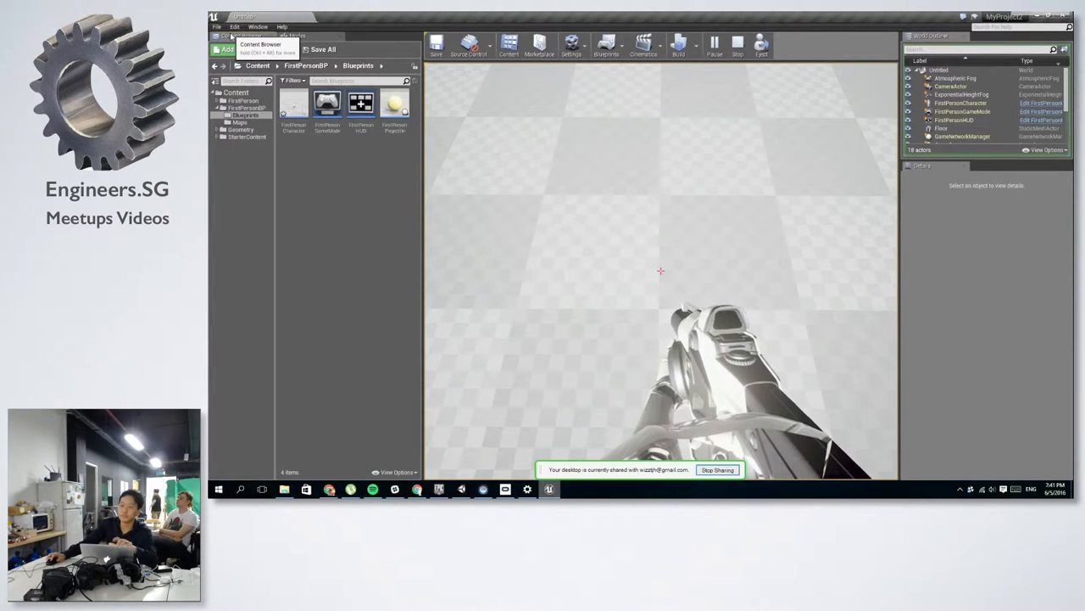
- Stop play, add a Scene component to FirstPersonCharacter, and nest FirstPersonCamera beneath it
click(235, 26)
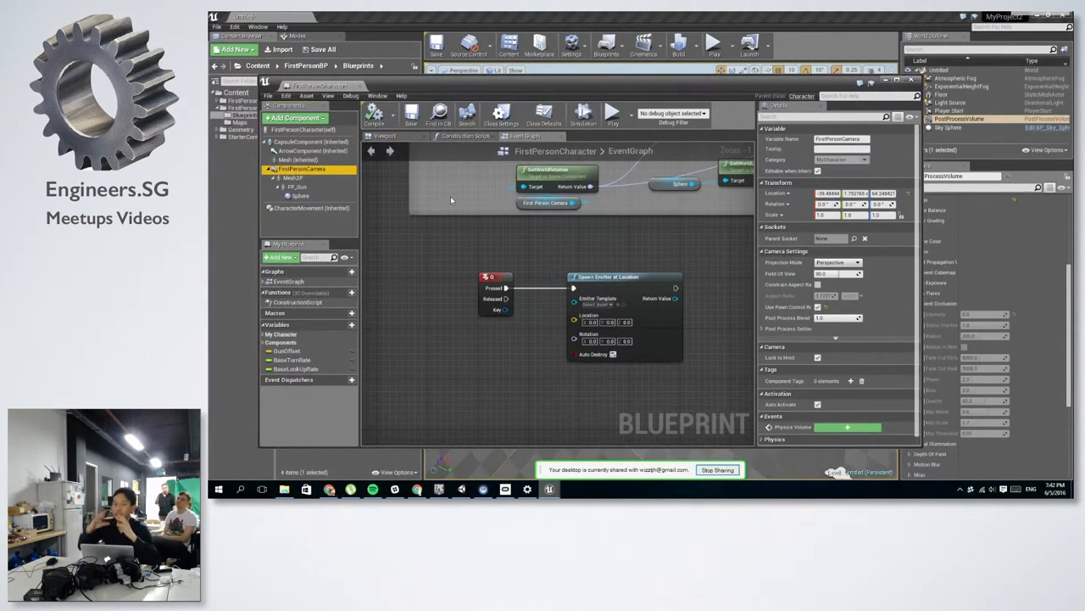
mouse_move(448, 185)
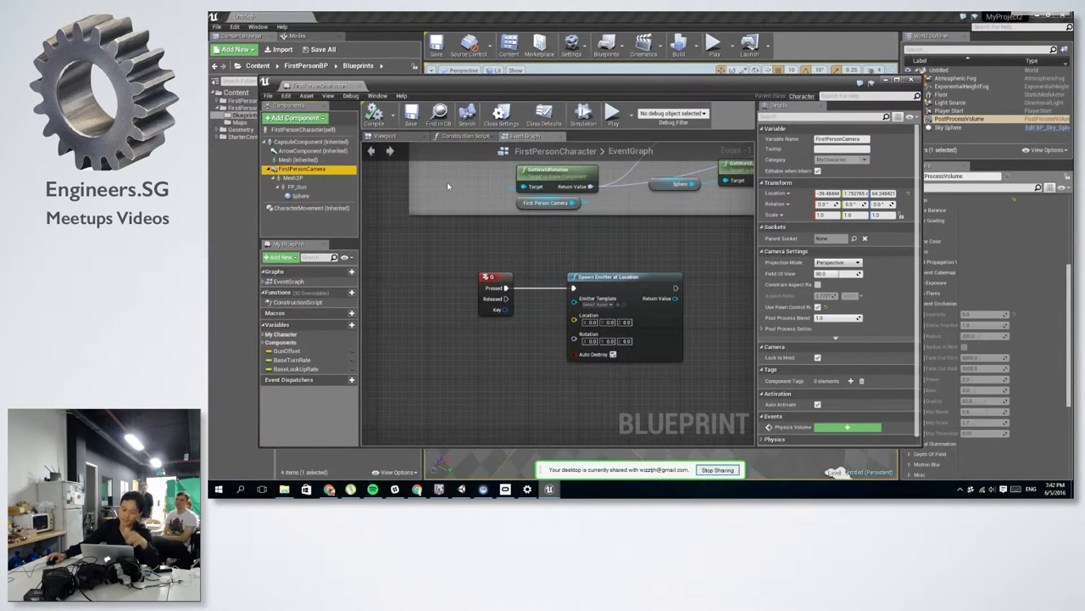
click(296, 117)
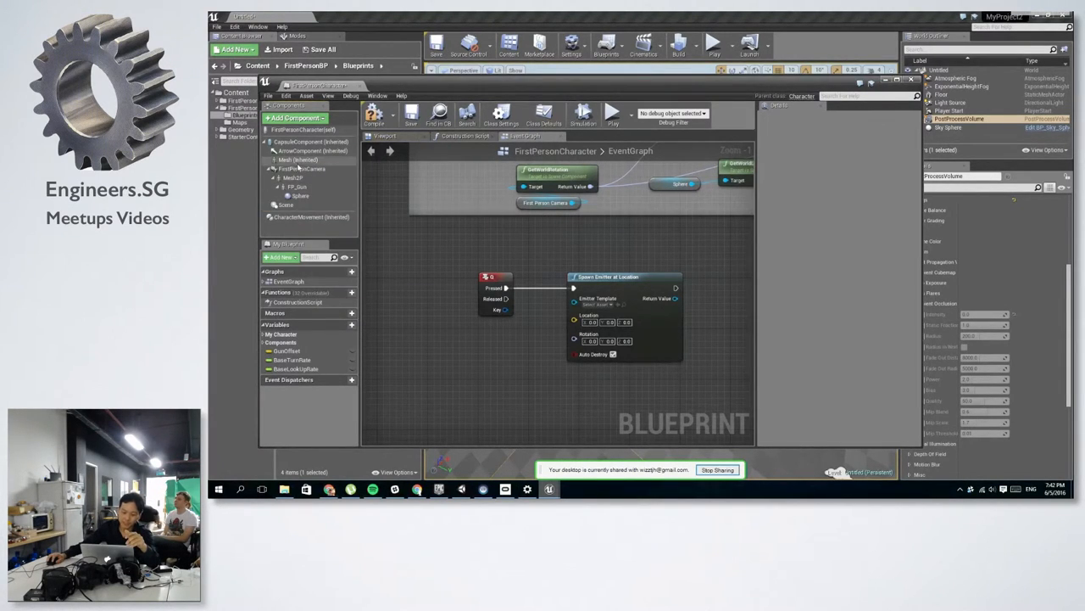
click(307, 178)
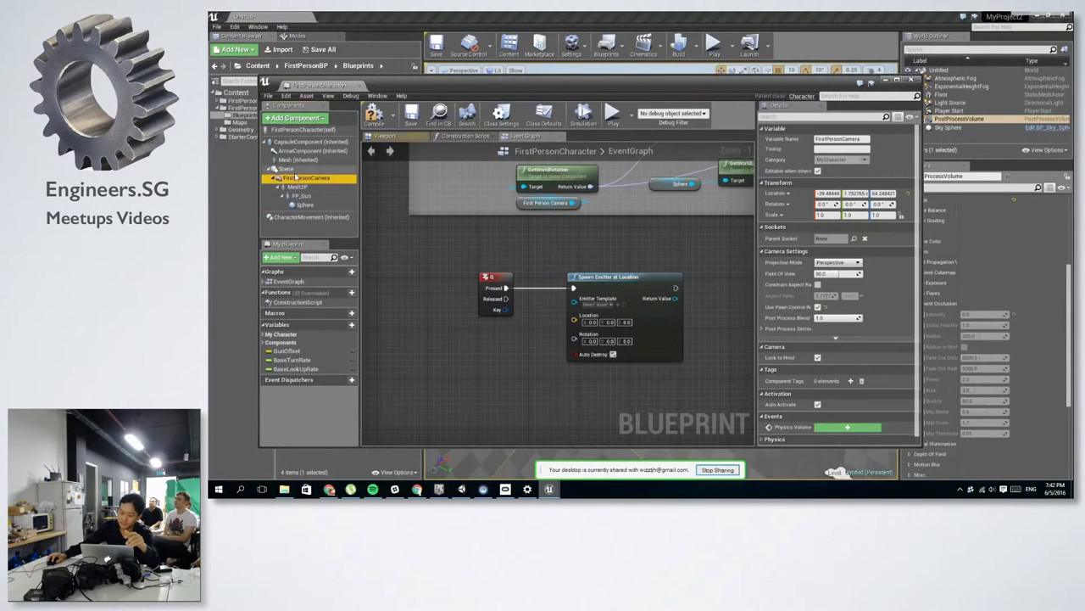
click(287, 169)
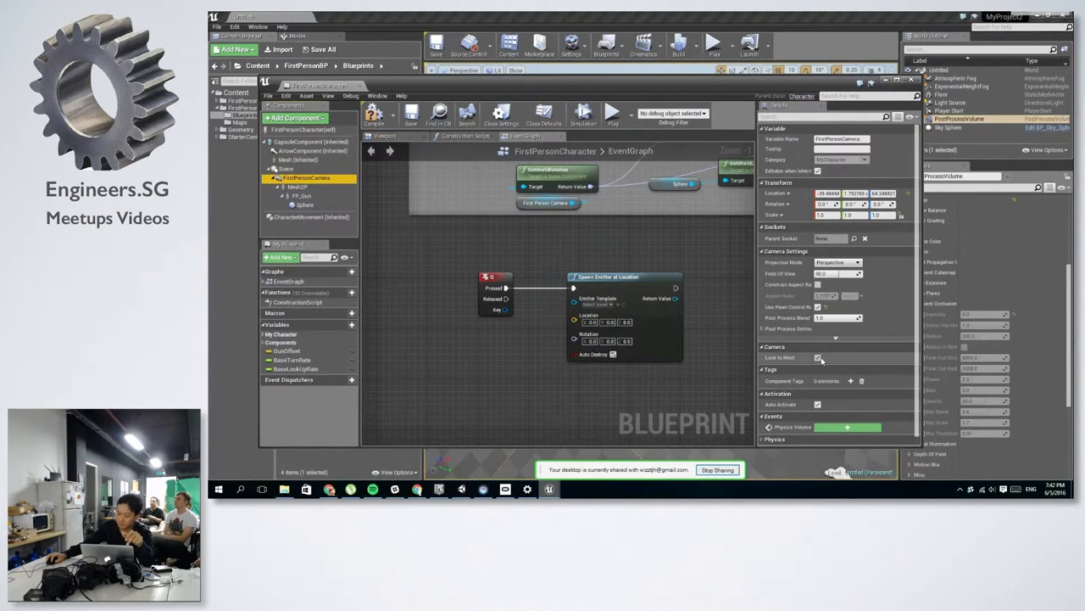
mouse_move(819, 307)
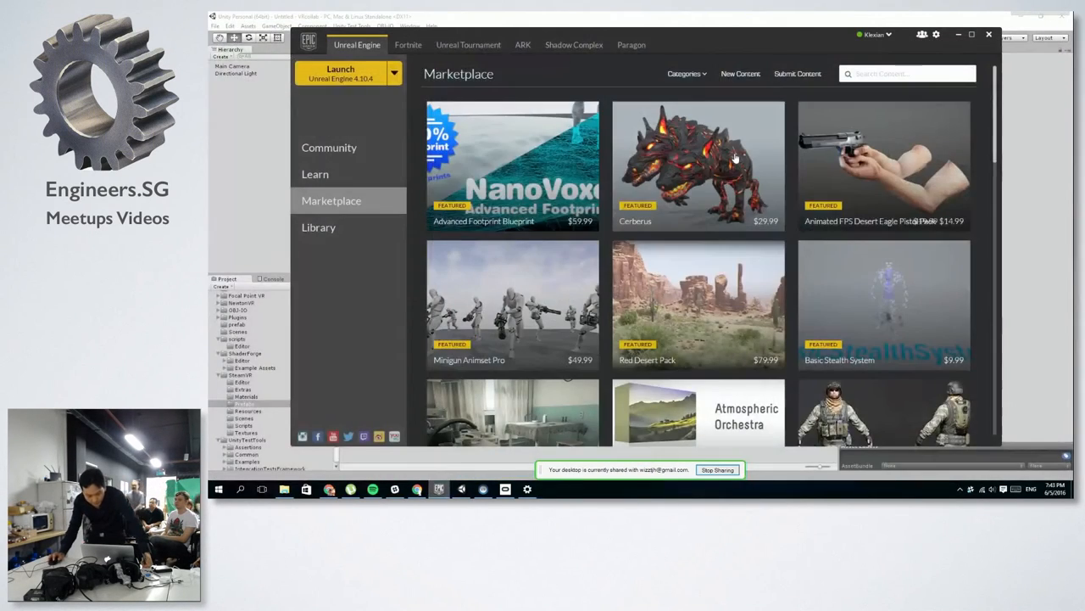
- Open ShowdownVRDemo from the launcher Library and show the editor's Play mode options
click(319, 226)
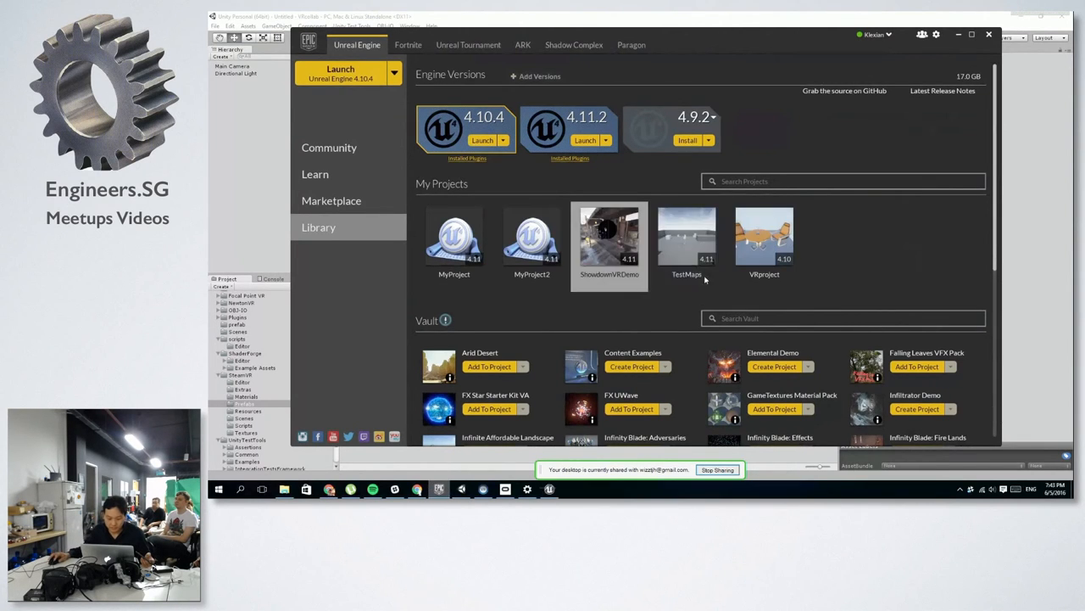
double_click(608, 236)
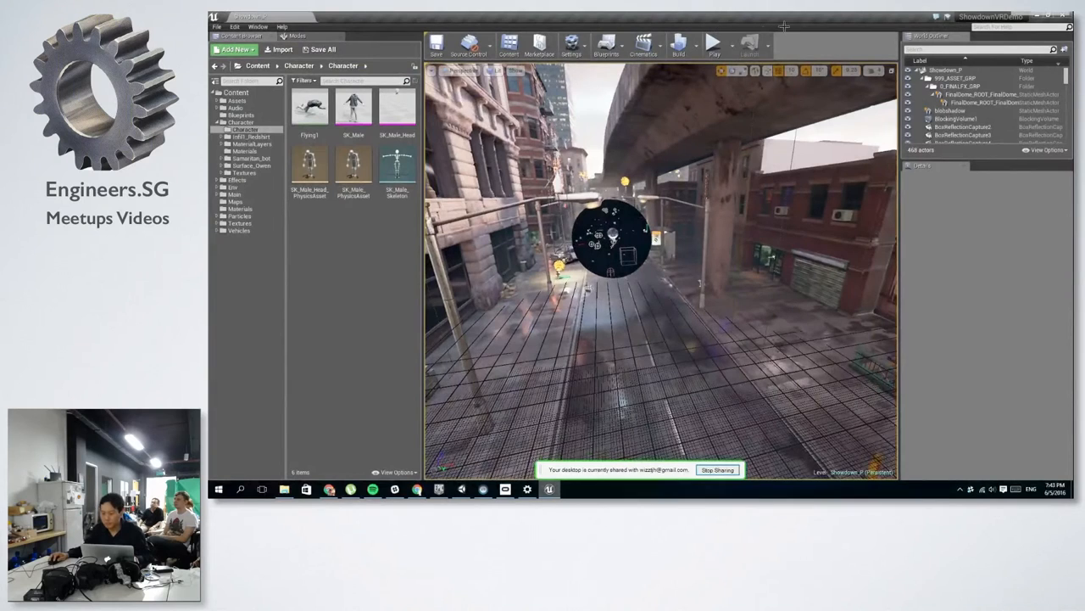
click(726, 43)
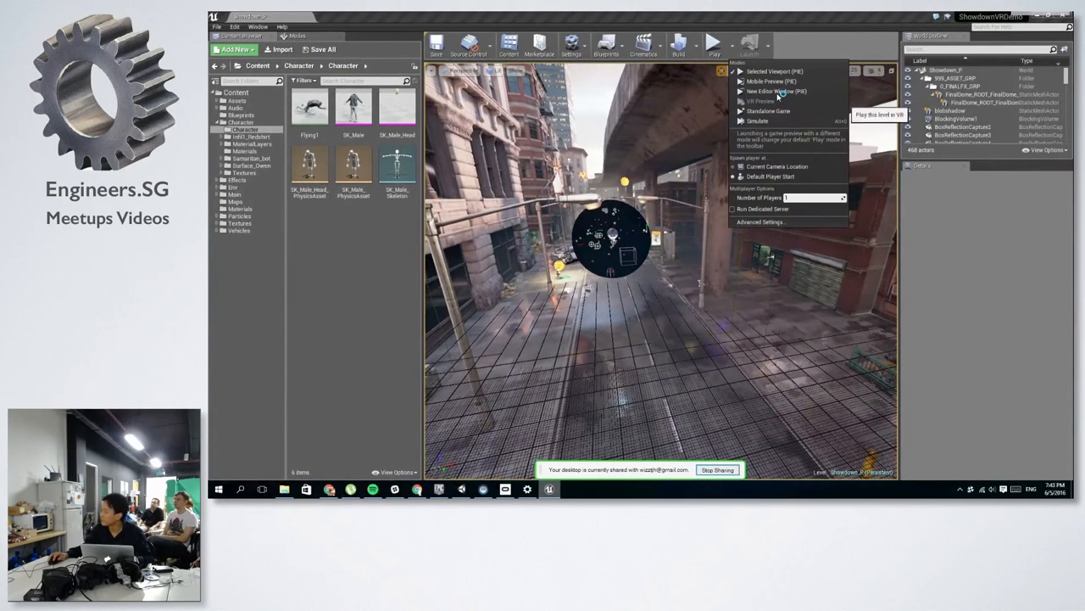